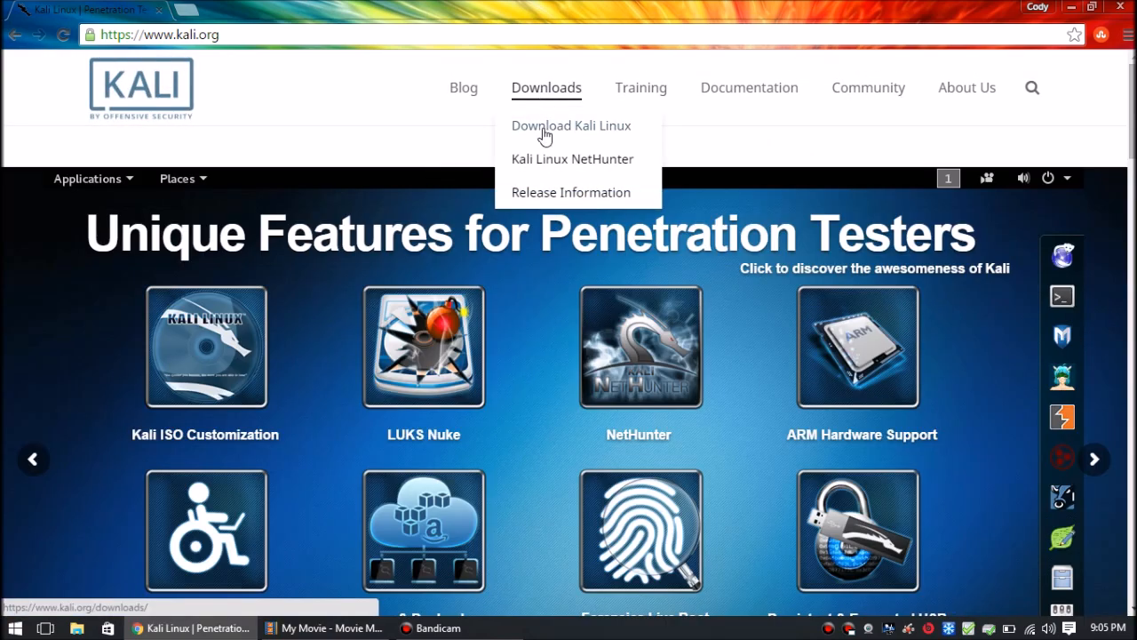
Open the Kali Linux downloads page and download the Kali Linux 32 bit ISO
{"action": "left_click", "coordinate": [570, 125]}
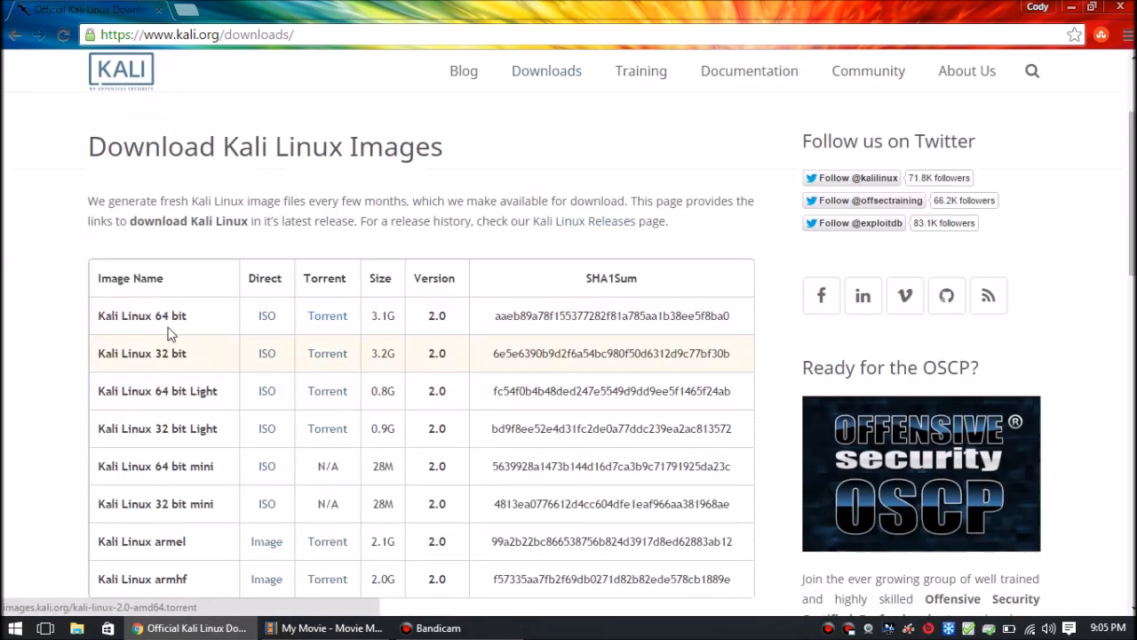
{"action": "mouse_move", "coordinate": [728, 324]}
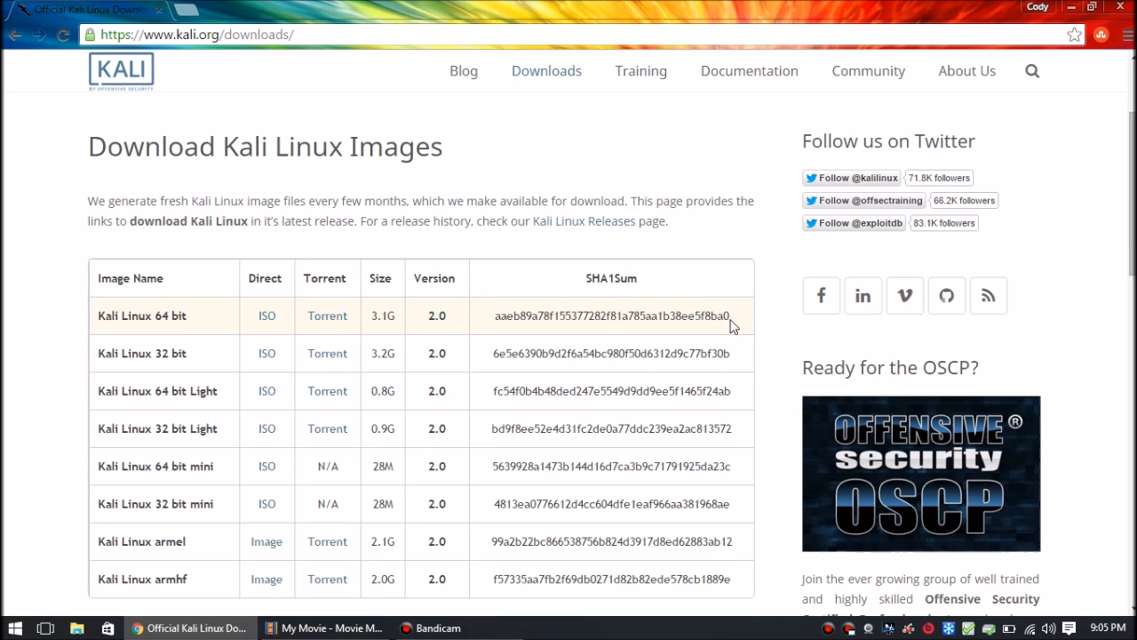
{"action": "mouse_move", "coordinate": [387, 353]}
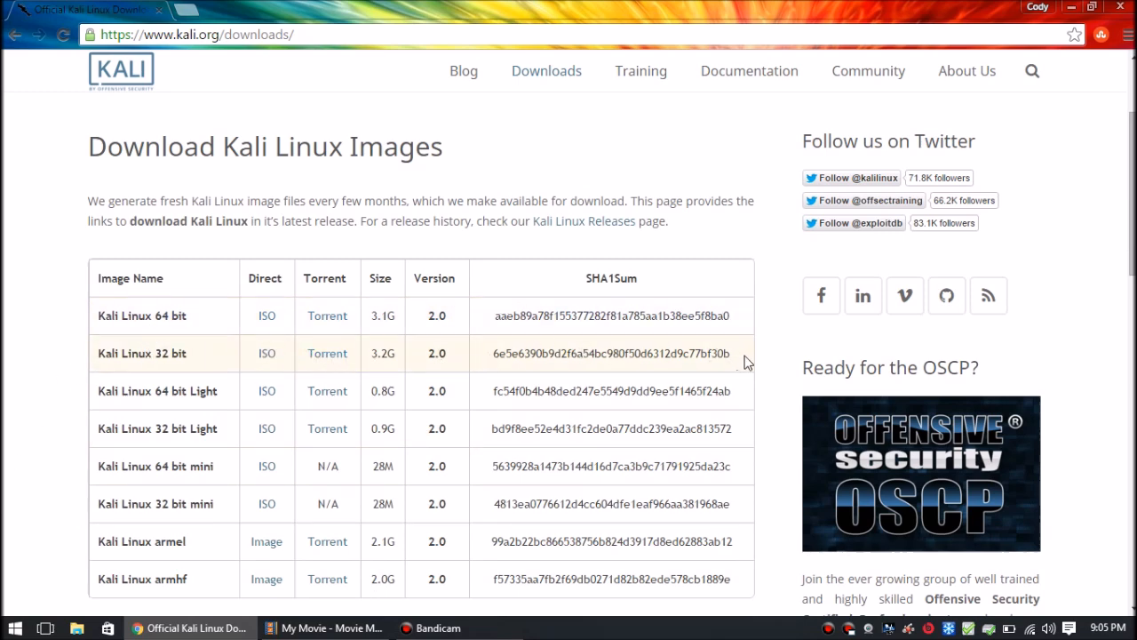
{"action": "mouse_move", "coordinate": [253, 369]}
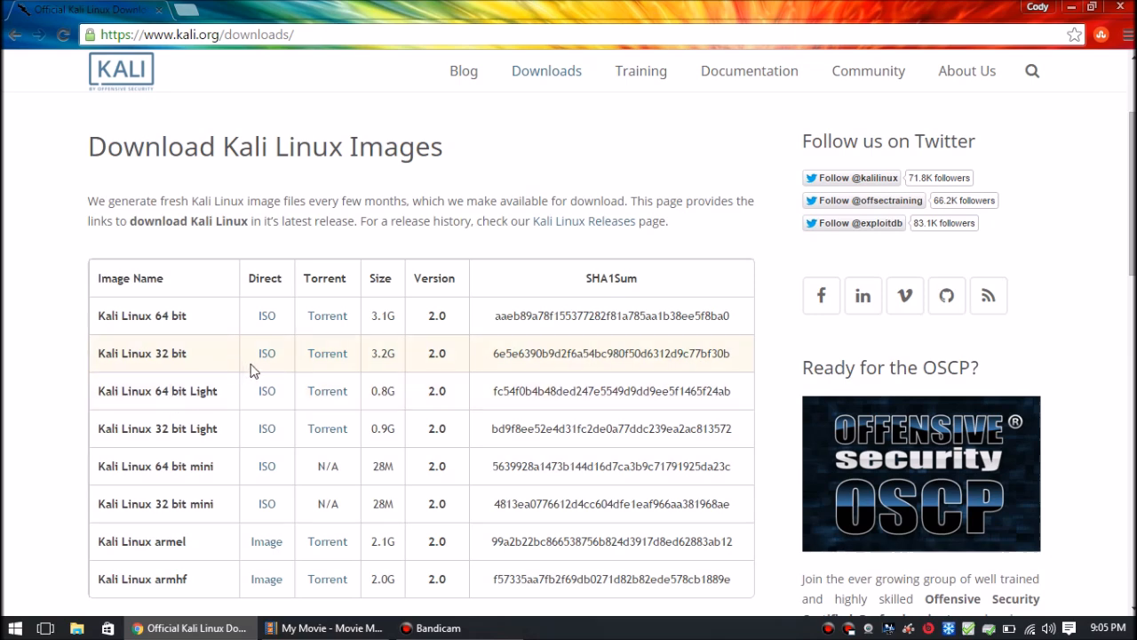
{"action": "mouse_move", "coordinate": [266, 353]}
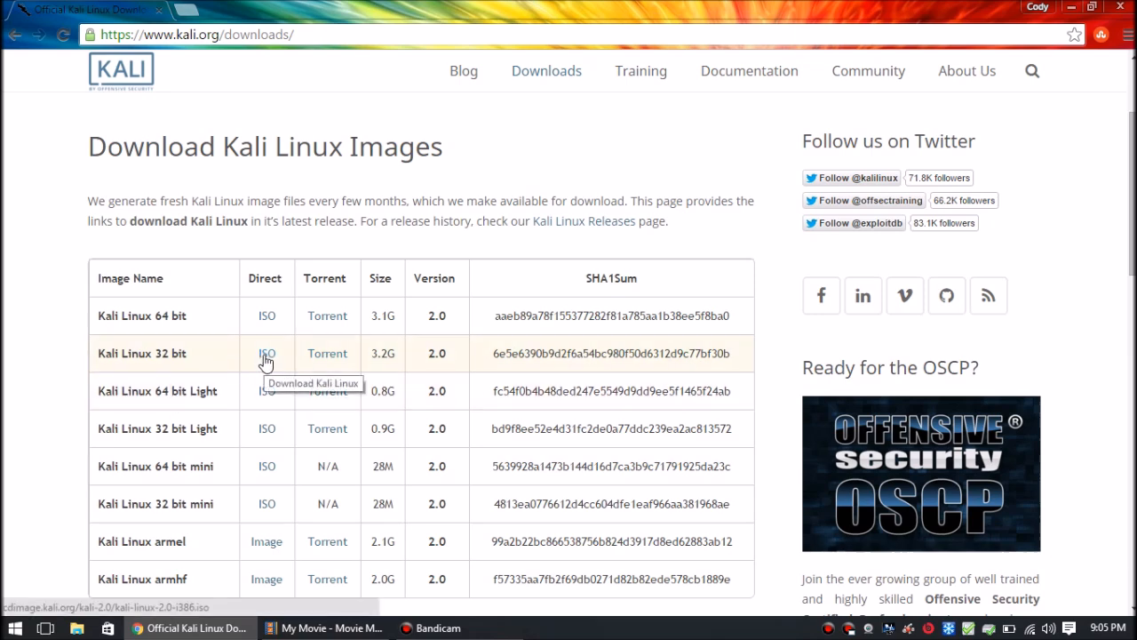
{"action": "left_click", "coordinate": [266, 353]}
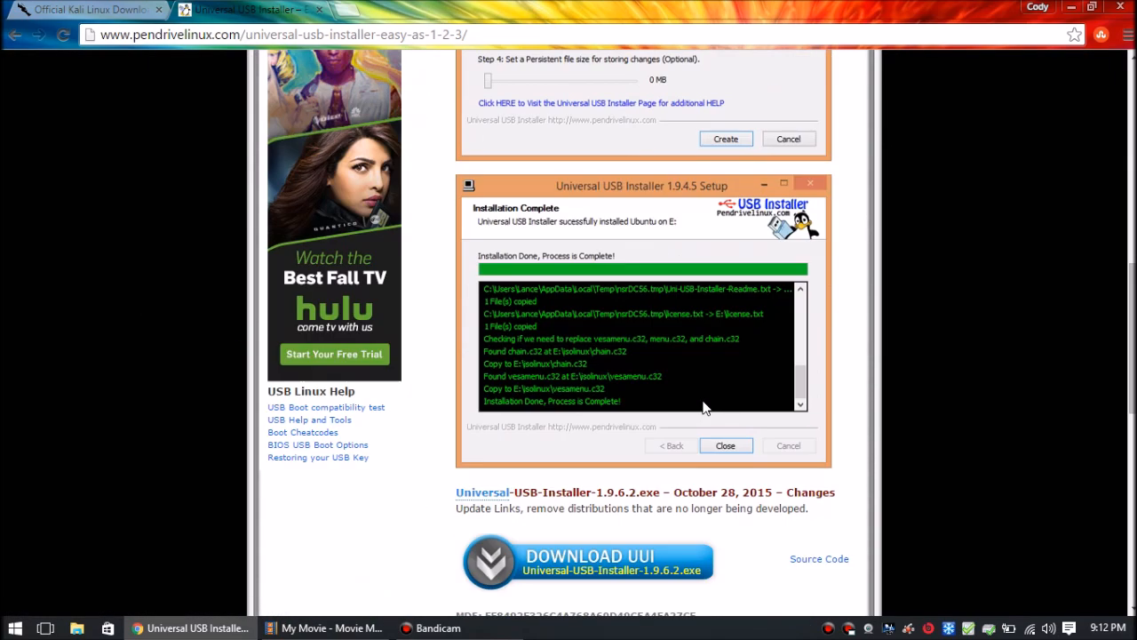
Download Universal-USB-Installer-1.9.6.2 using the DOWNLOAD UUI button on Pendrivelinux
{"action": "left_click", "coordinate": [724, 445]}
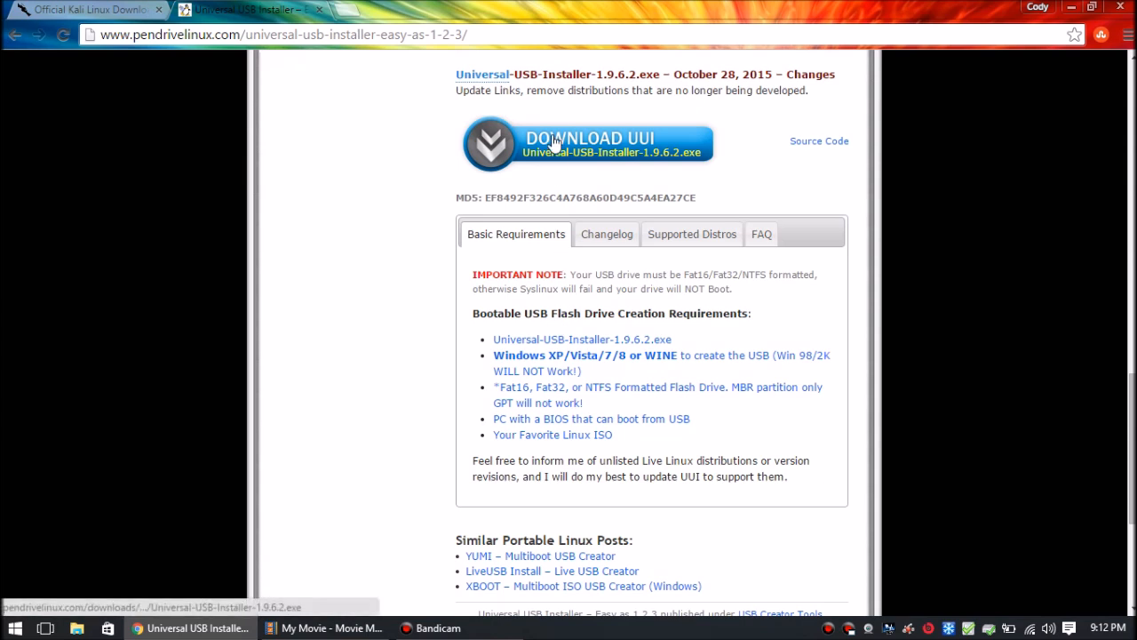
{"action": "mouse_move", "coordinate": [551, 146]}
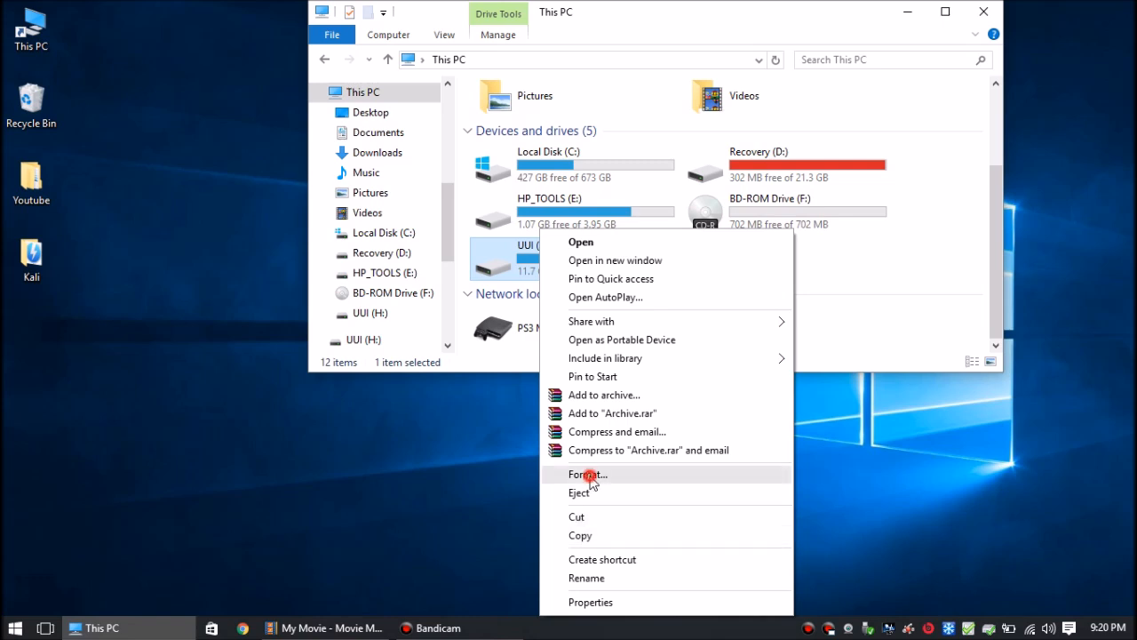
Quick-format the UUI (H:) drive as FAT32
{"action": "left_click", "coordinate": [587, 474]}
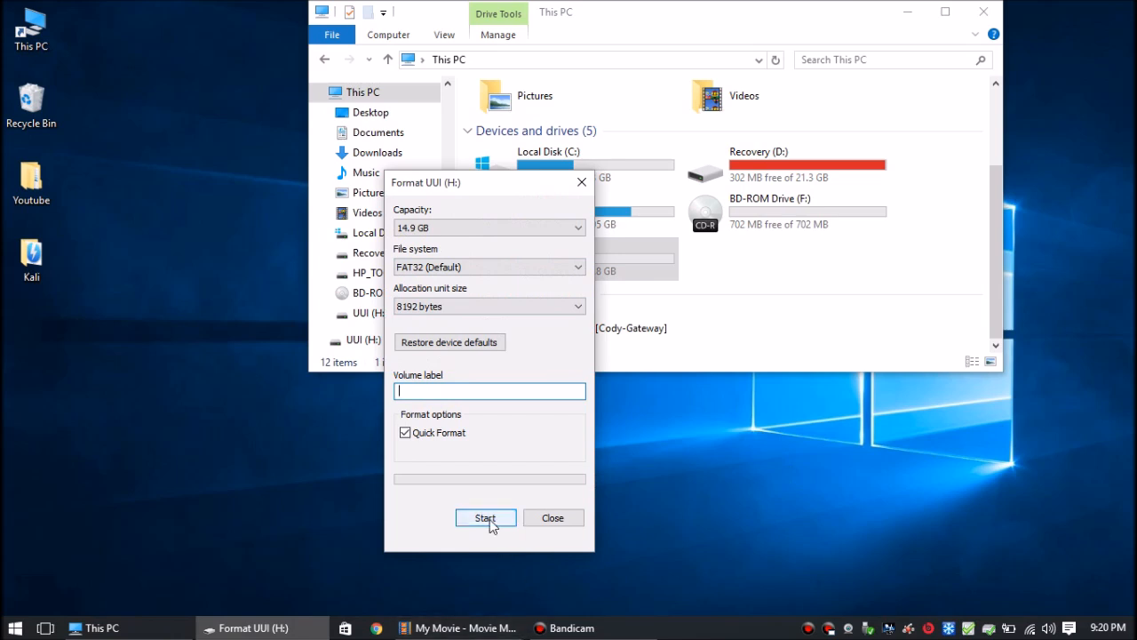
{"action": "left_click", "coordinate": [485, 518]}
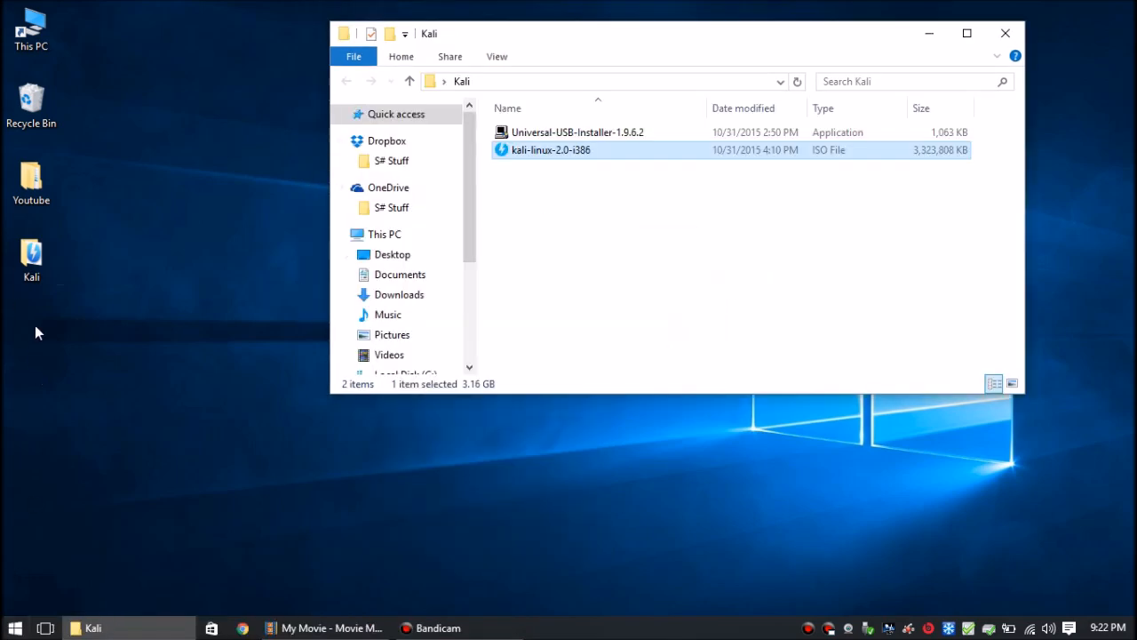
Launch Universal USB Installer and choose Kali Linux as the distribution
{"action": "left_click", "coordinate": [578, 132]}
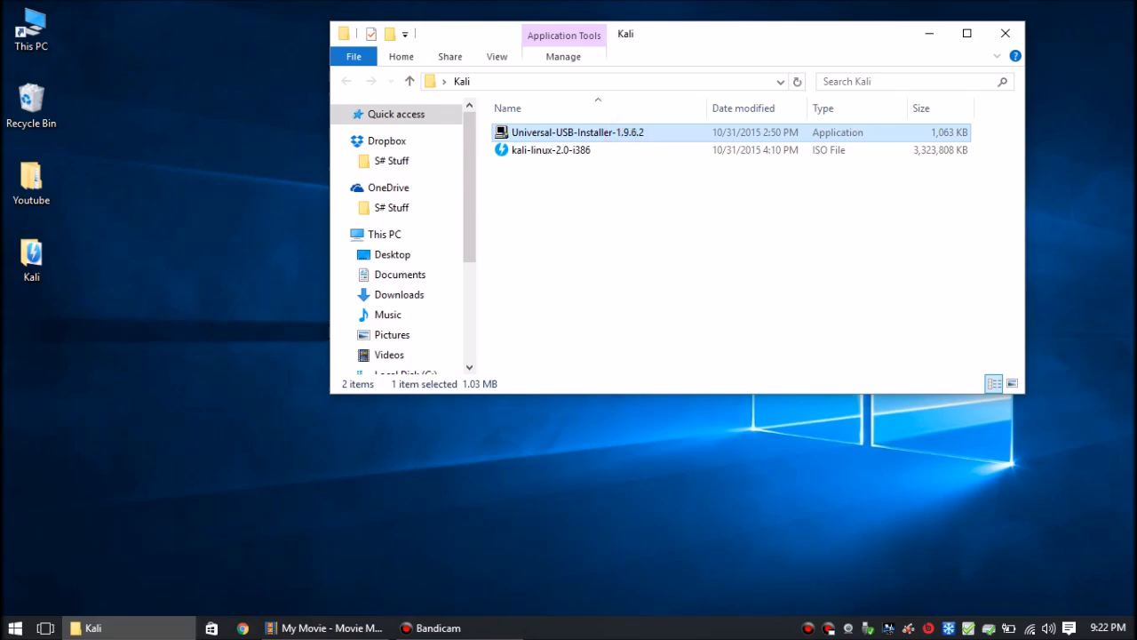
{"action": "double_click", "coordinate": [577, 132]}
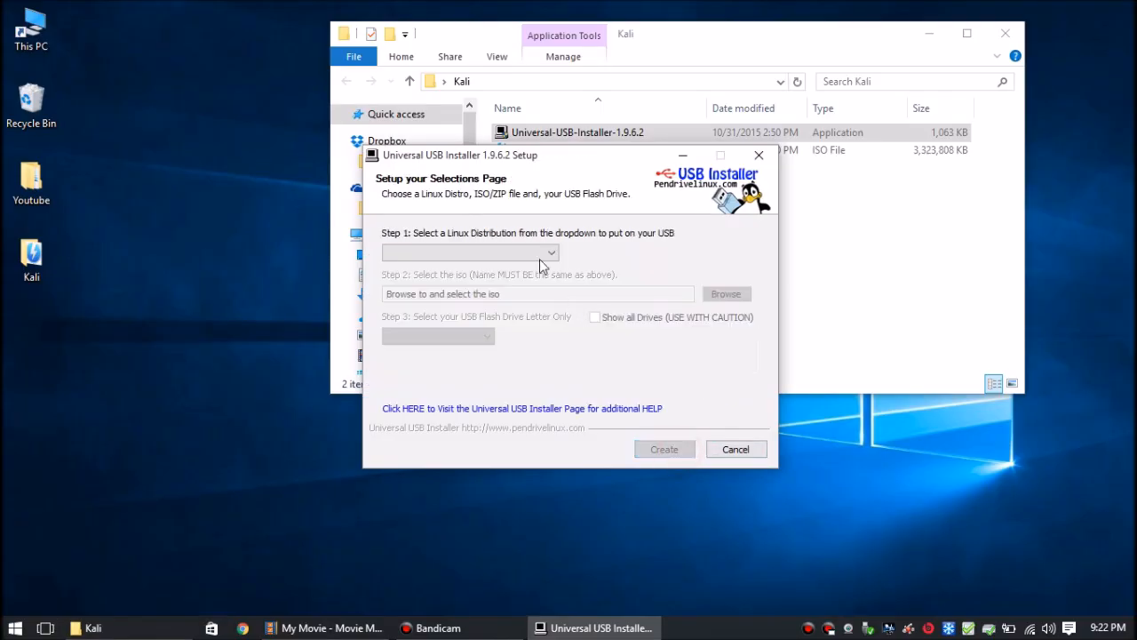
{"action": "left_click", "coordinate": [552, 252]}
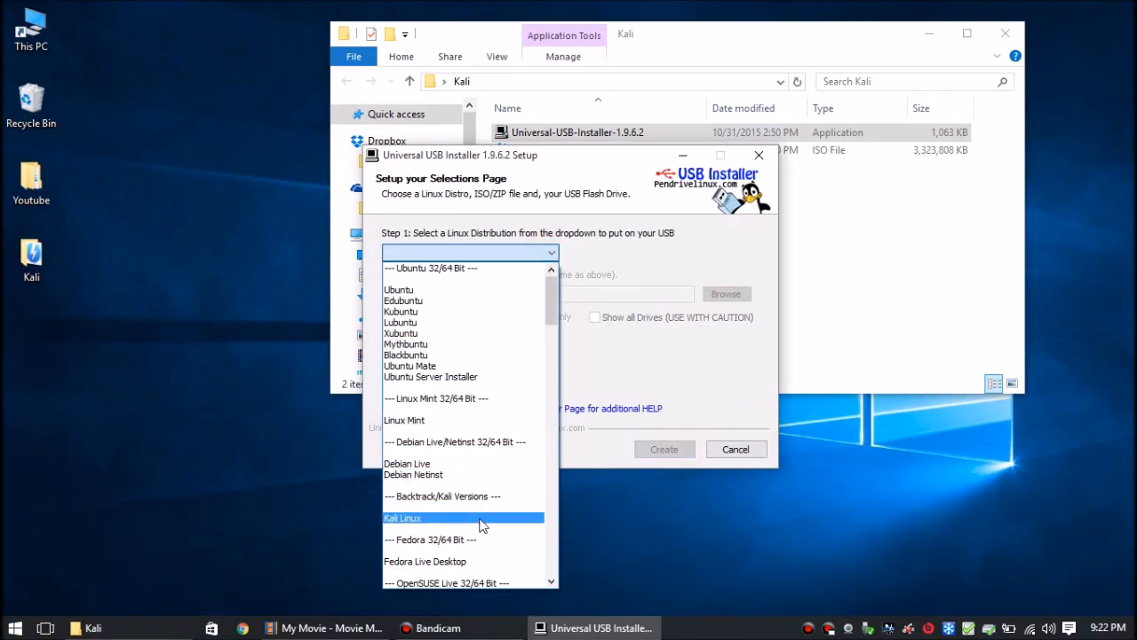
{"action": "left_click", "coordinate": [402, 518]}
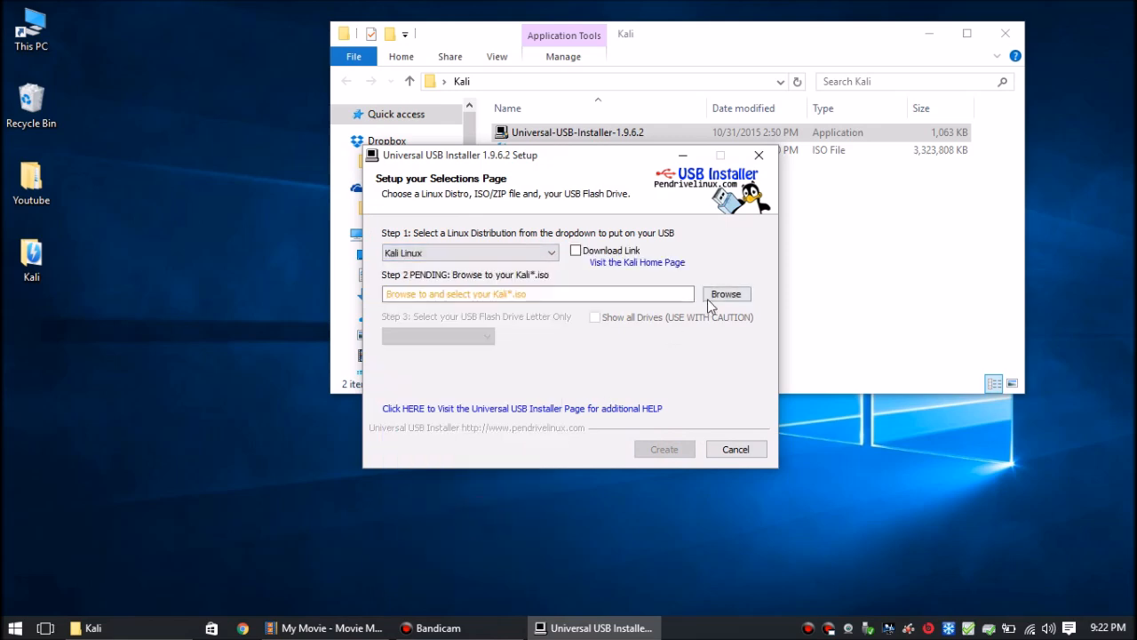
Select the kali-linux-2.0-i386 ISO from Desktop\Kali and the H:\ 14GB target drive
{"action": "left_click", "coordinate": [725, 293]}
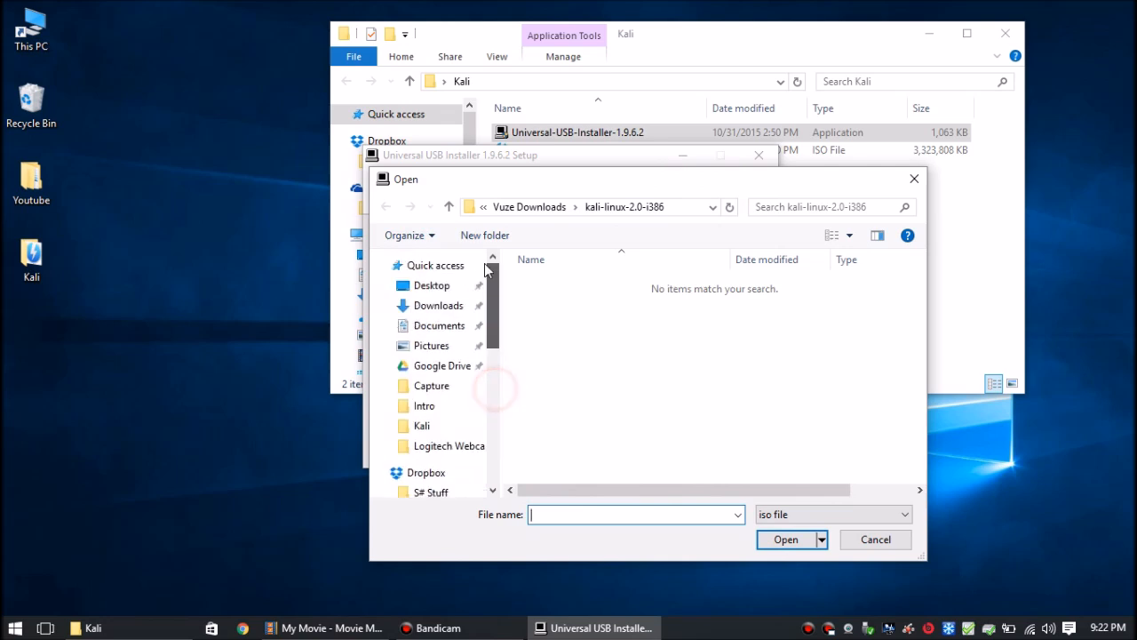
{"action": "scroll", "scroll_direction": "down", "scroll_amount": 3}
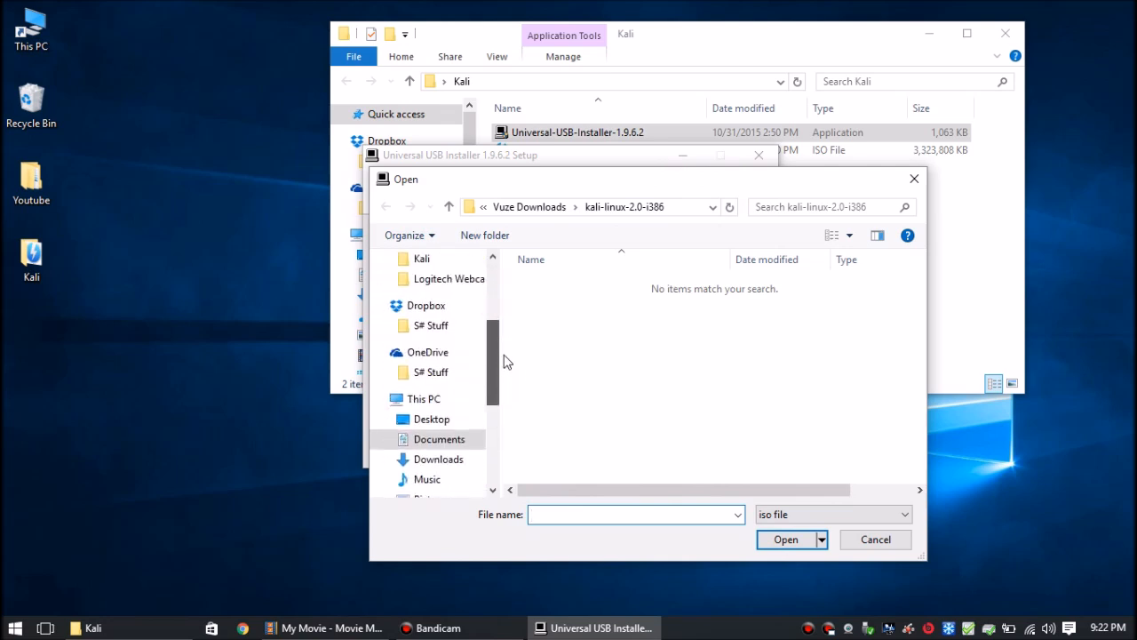
{"action": "left_click", "coordinate": [432, 352]}
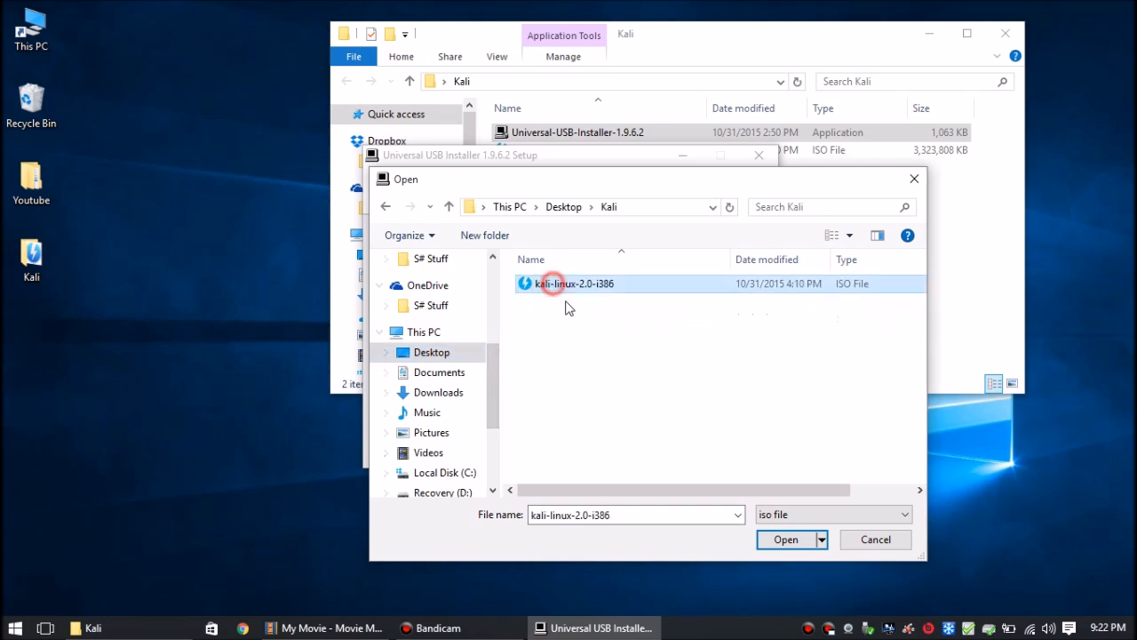
{"action": "left_click", "coordinate": [785, 540]}
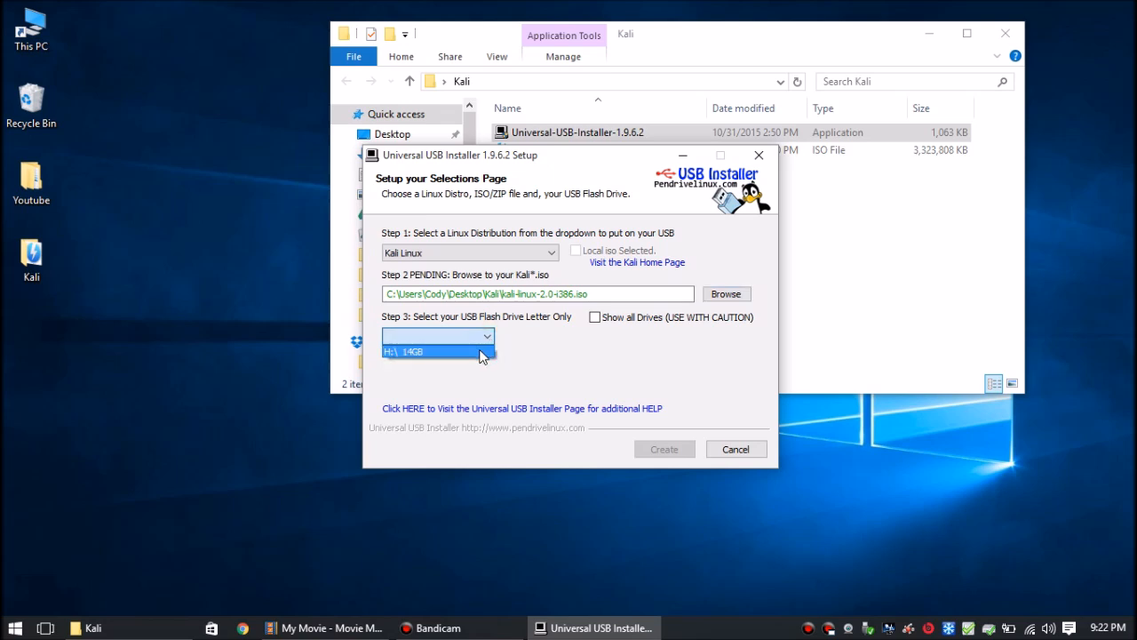
{"action": "left_click", "coordinate": [436, 351]}
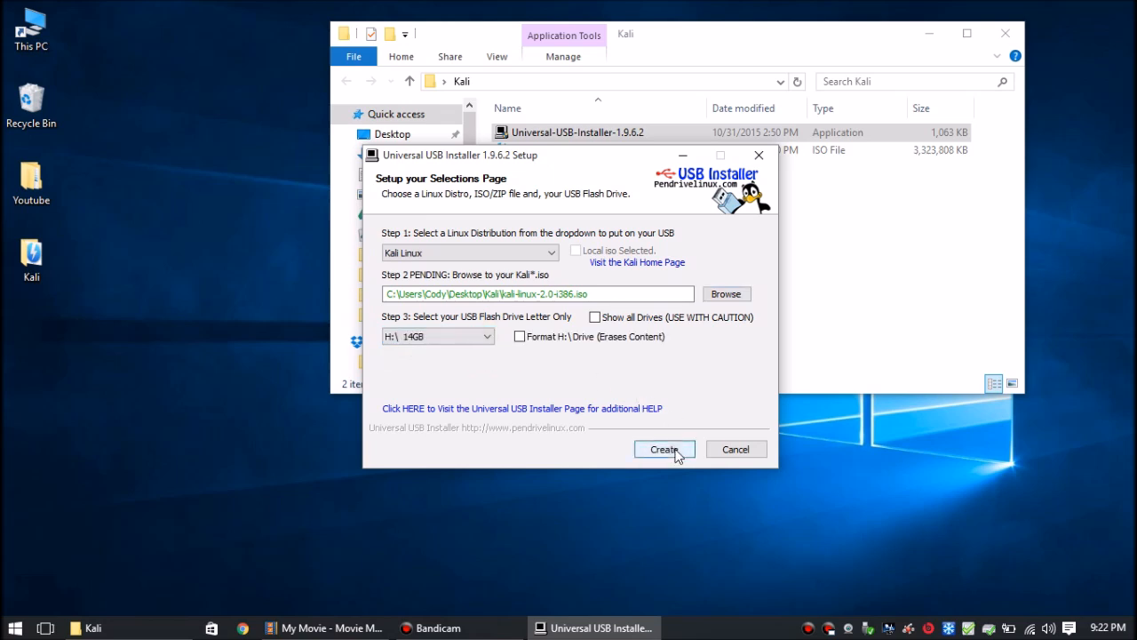
Create the Kali Linux USB on drive H:, accept the overwrite warning, and close when complete
{"action": "left_click", "coordinate": [664, 448]}
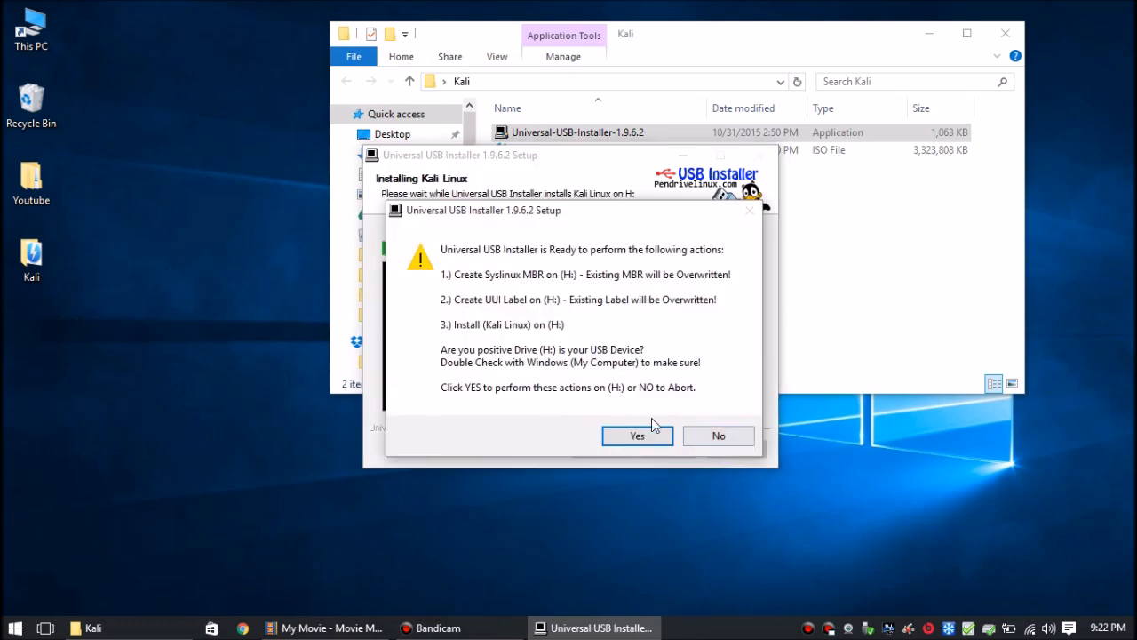
{"action": "left_click", "coordinate": [636, 435]}
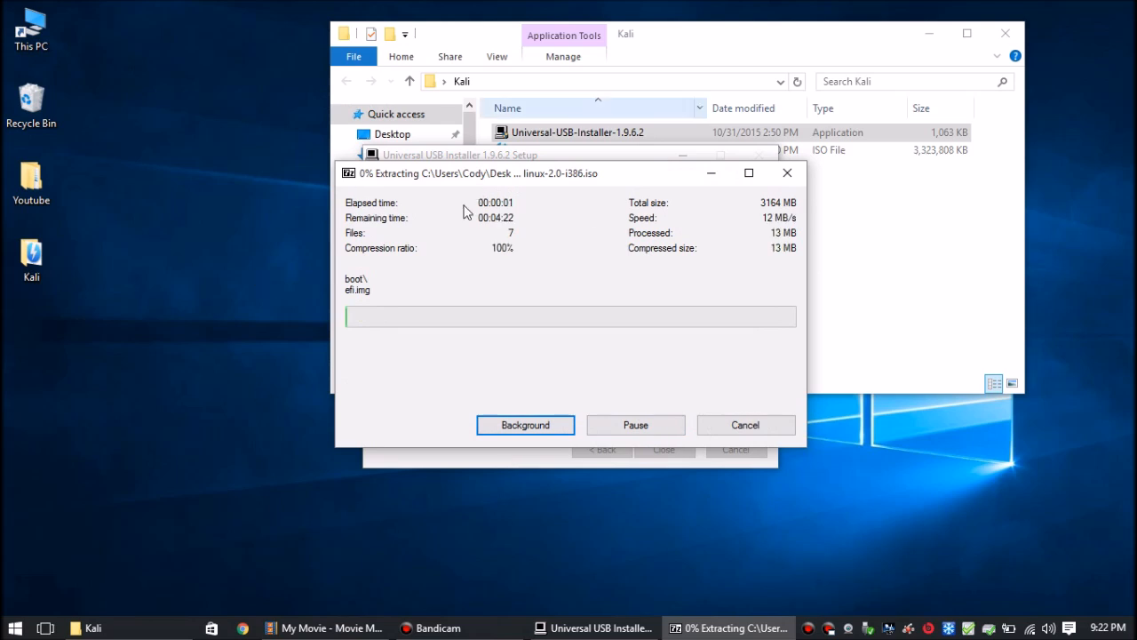
{"action": "mouse_move", "coordinate": [255, 437]}
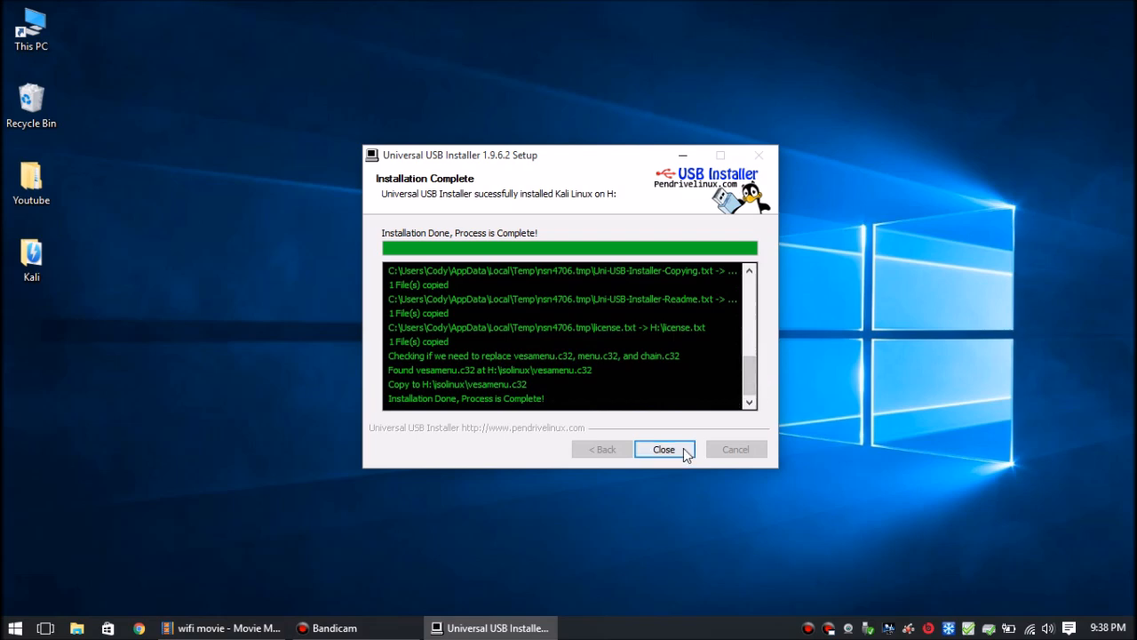
{"action": "left_click", "coordinate": [664, 449]}
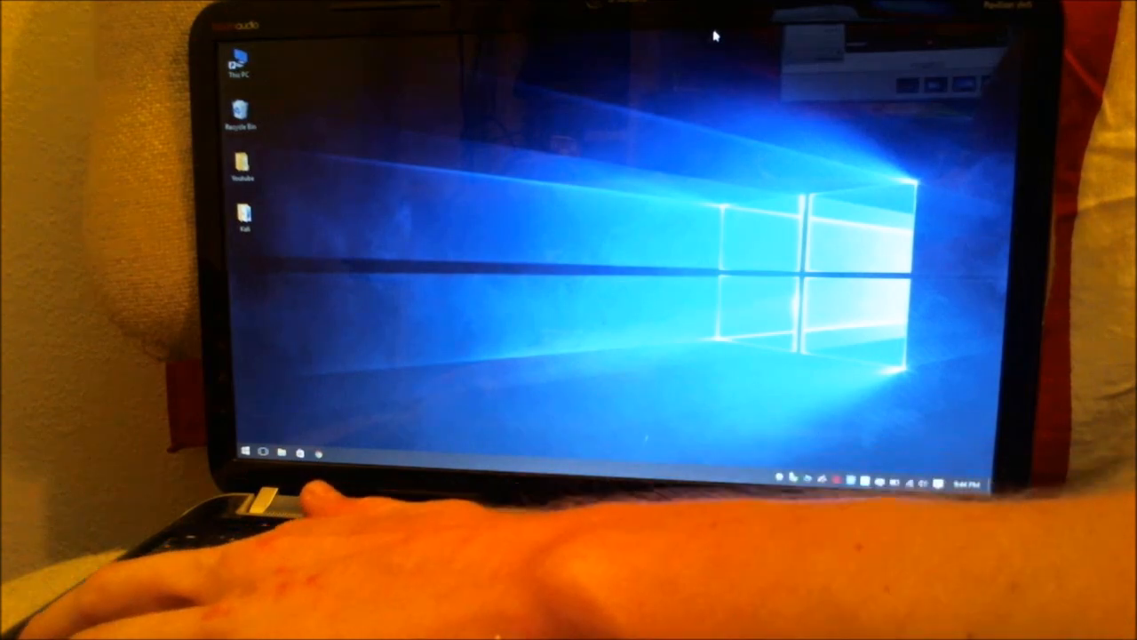
{"action": "mouse_move", "coordinate": [285, 382]}
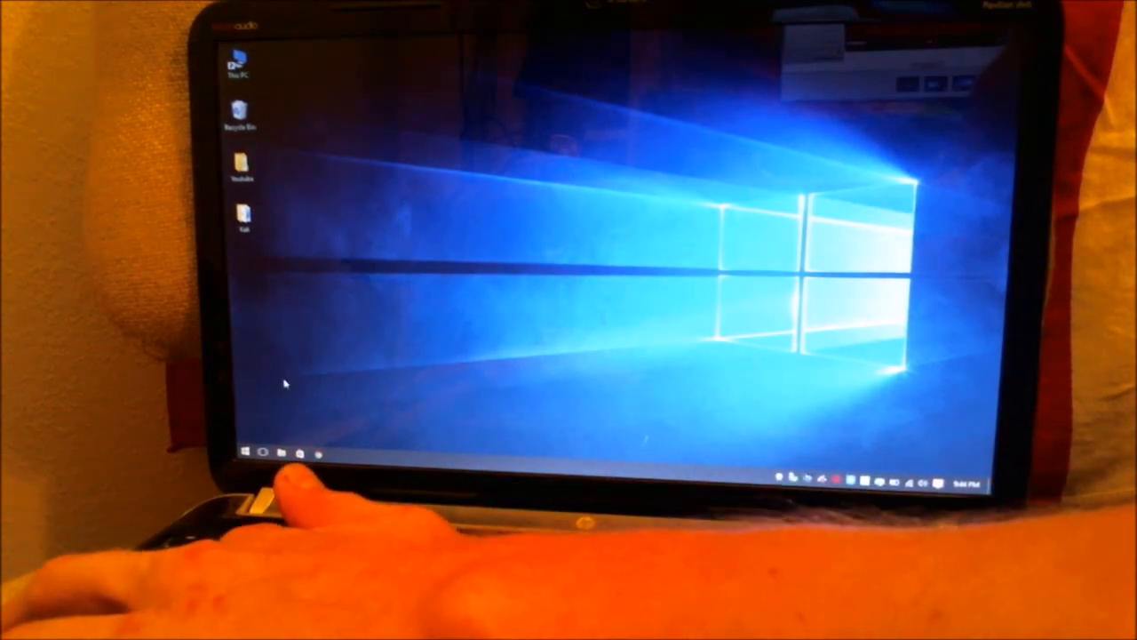
Shift-restart Windows 10 from the Start menu power options into 'Choose an option'
{"action": "left_click", "coordinate": [240, 454]}
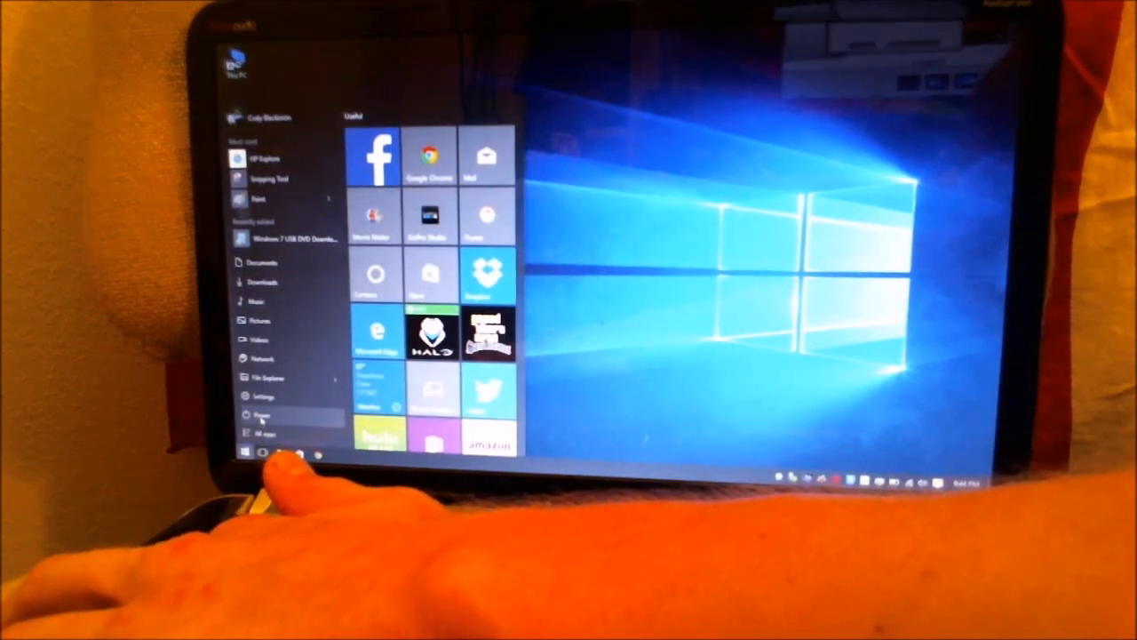
{"action": "left_click", "coordinate": [260, 415]}
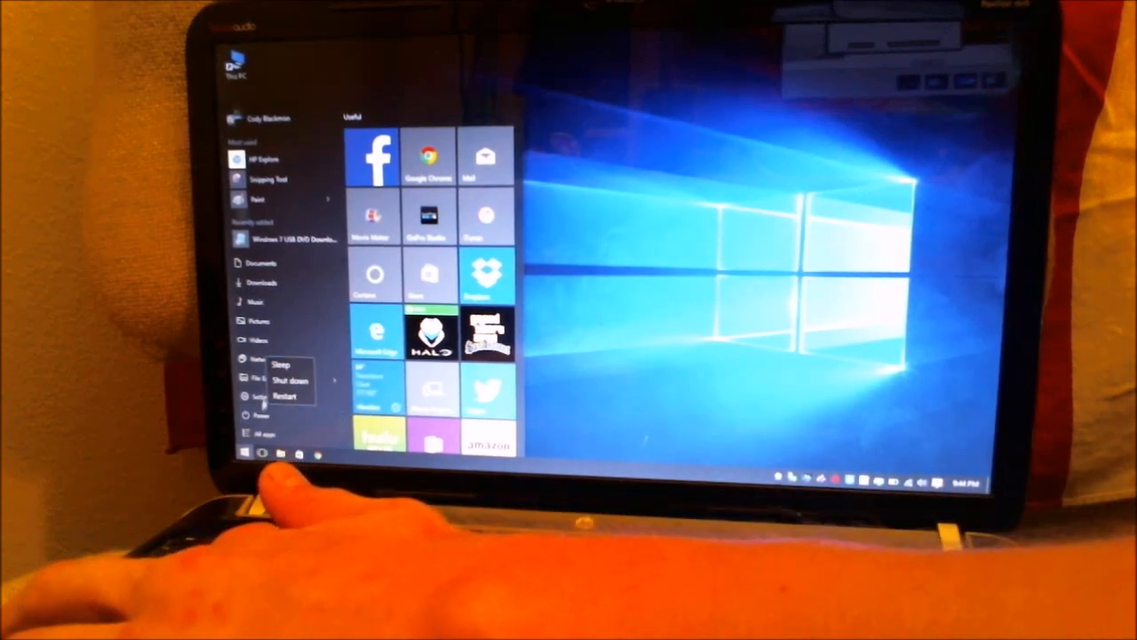
{"action": "left_click", "coordinate": [286, 396]}
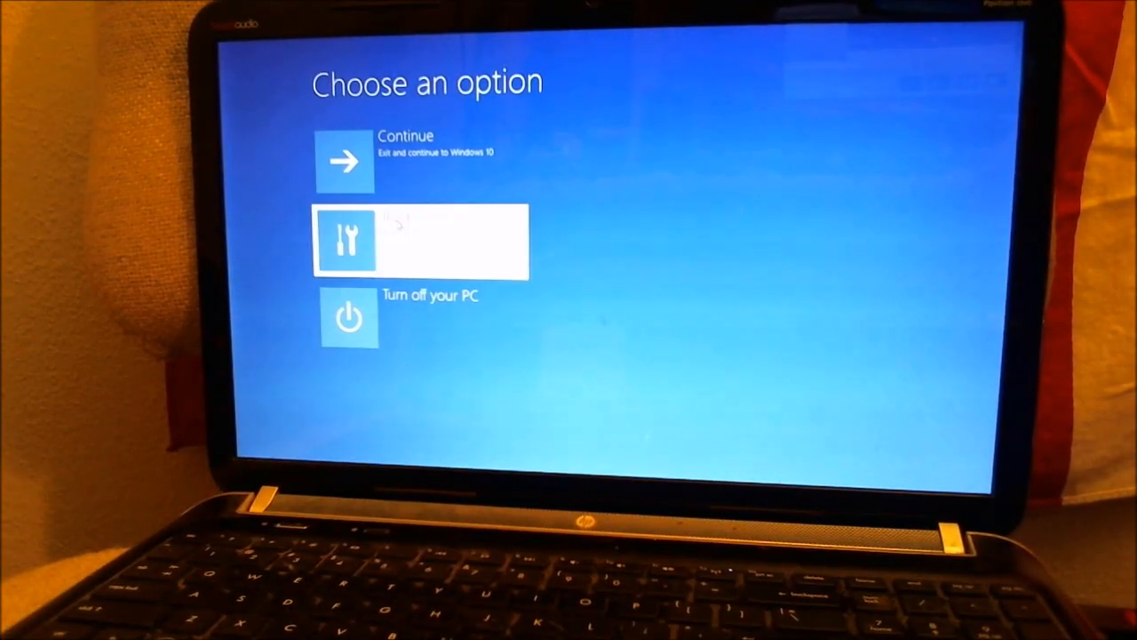
Choose Troubleshoot and reboot, pressing Esc to reach the HP Startup Menu
{"action": "left_click", "coordinate": [420, 242]}
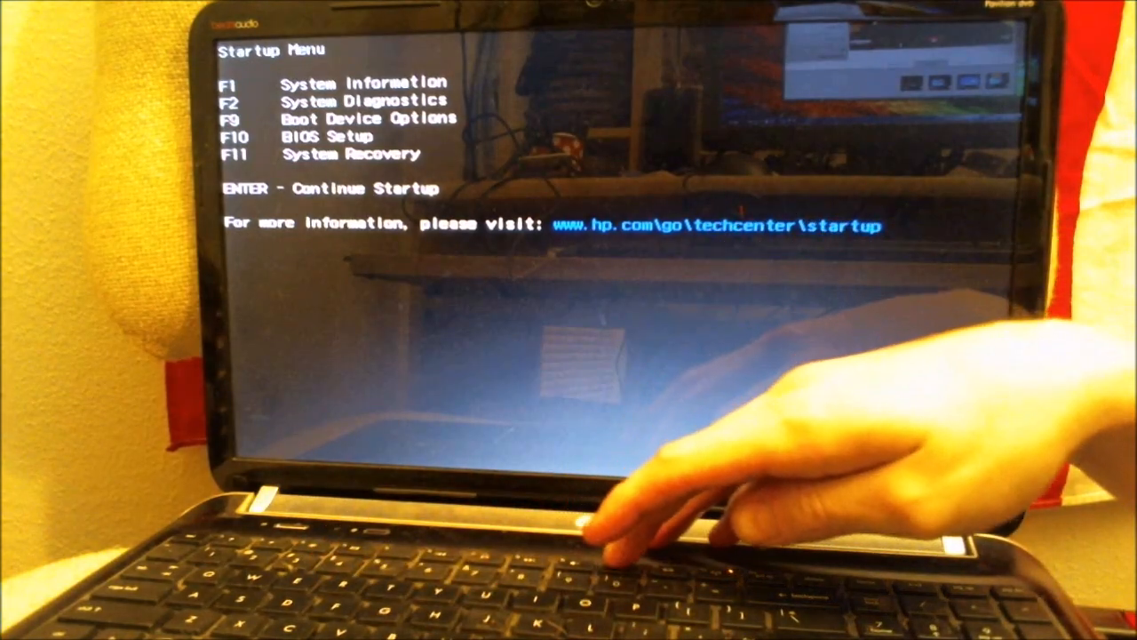
Enter BIOS Setup with F10 and open System Configuration's Boot Order list
{"action": "key", "text": "F10"}
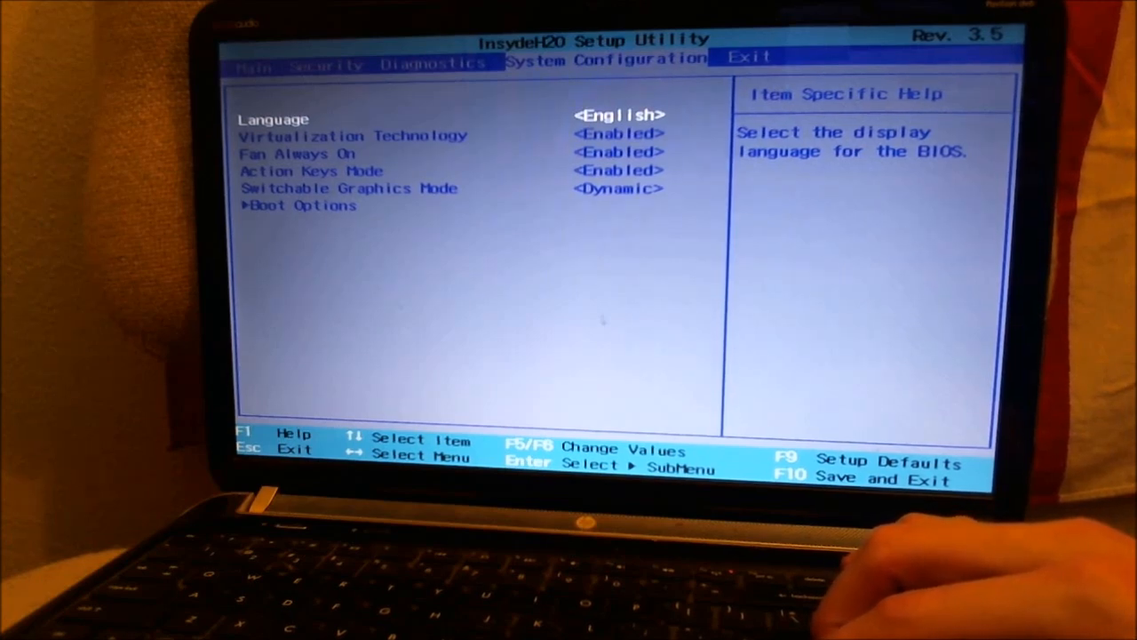
{"action": "key", "text": "Down"}
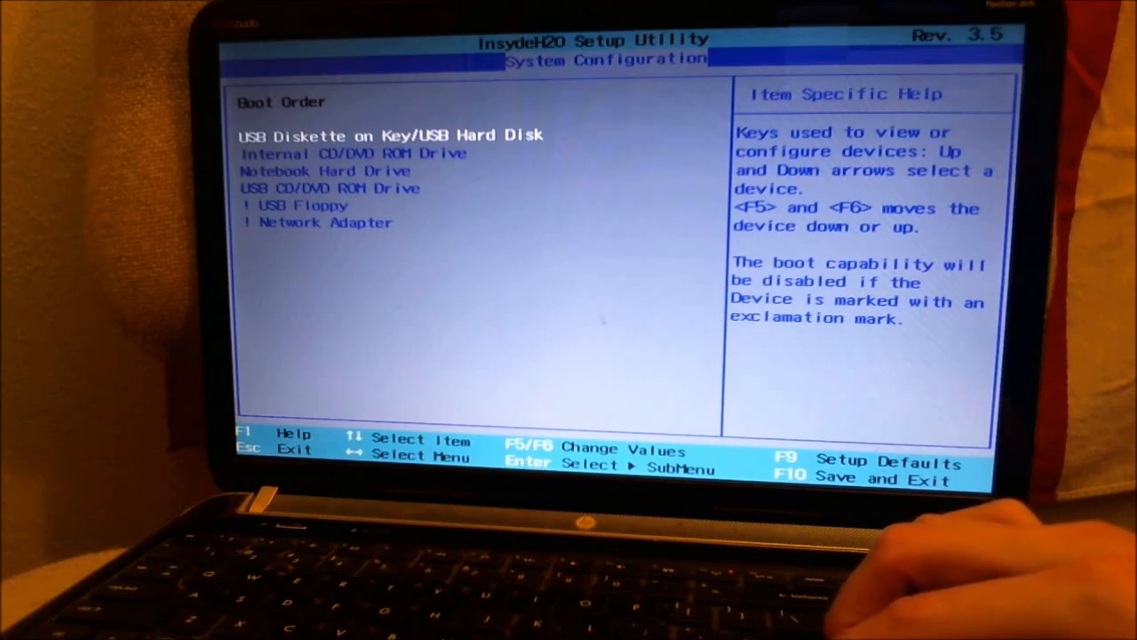
Confirm USB Diskette on Key/USB Hard Disk is first, then save with F10 and reboot
{"action": "key", "text": "down"}
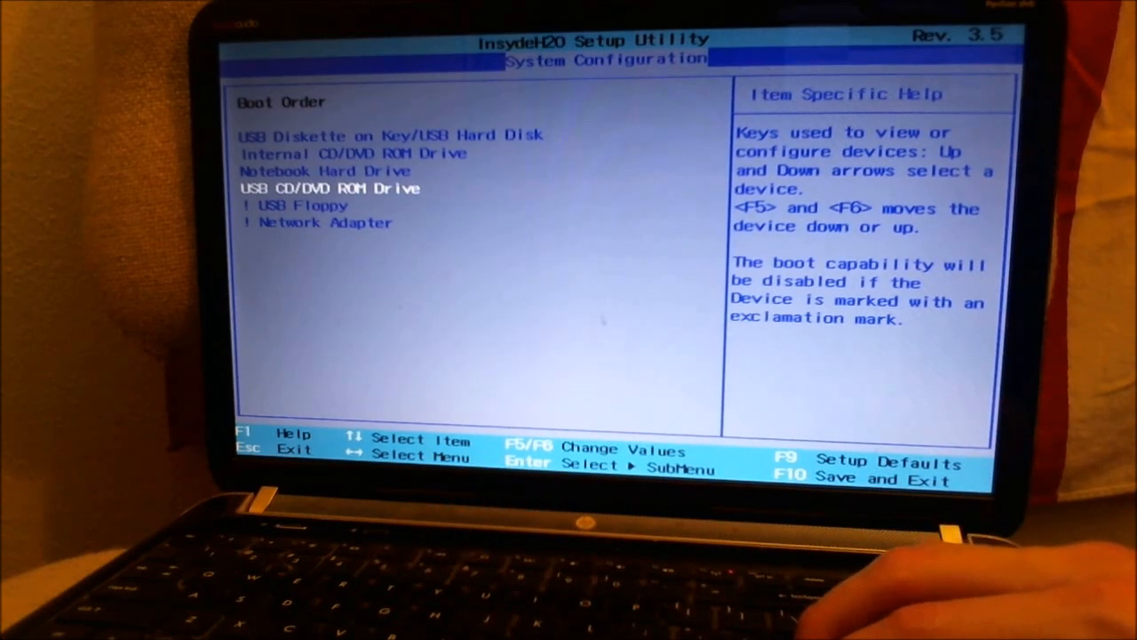
{"action": "key", "text": "up"}
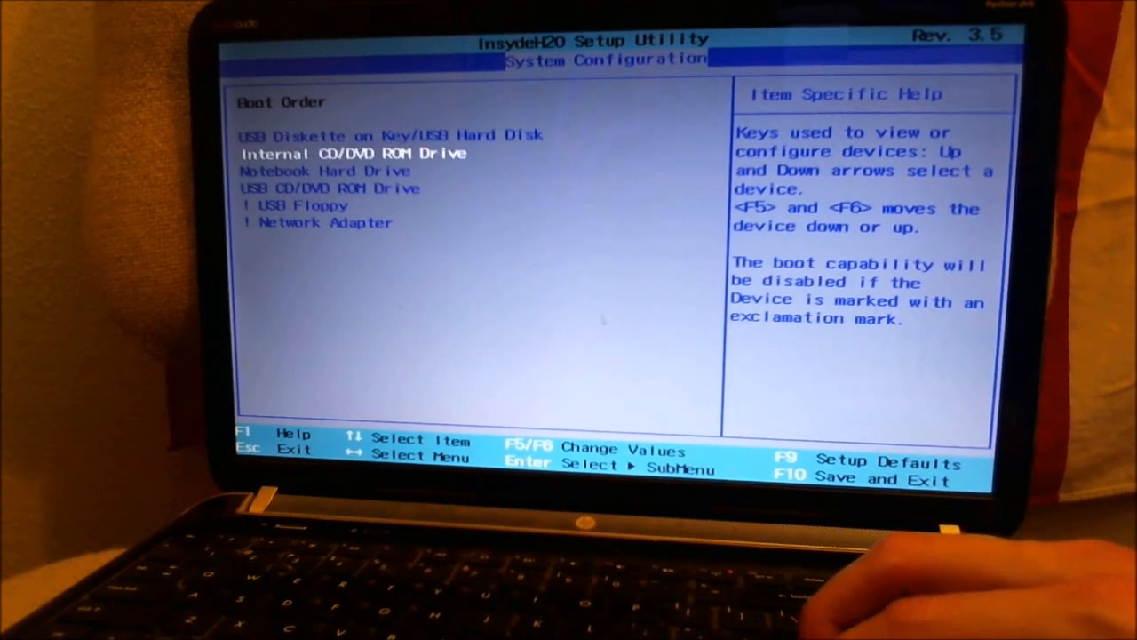
{"action": "key", "text": "Down"}
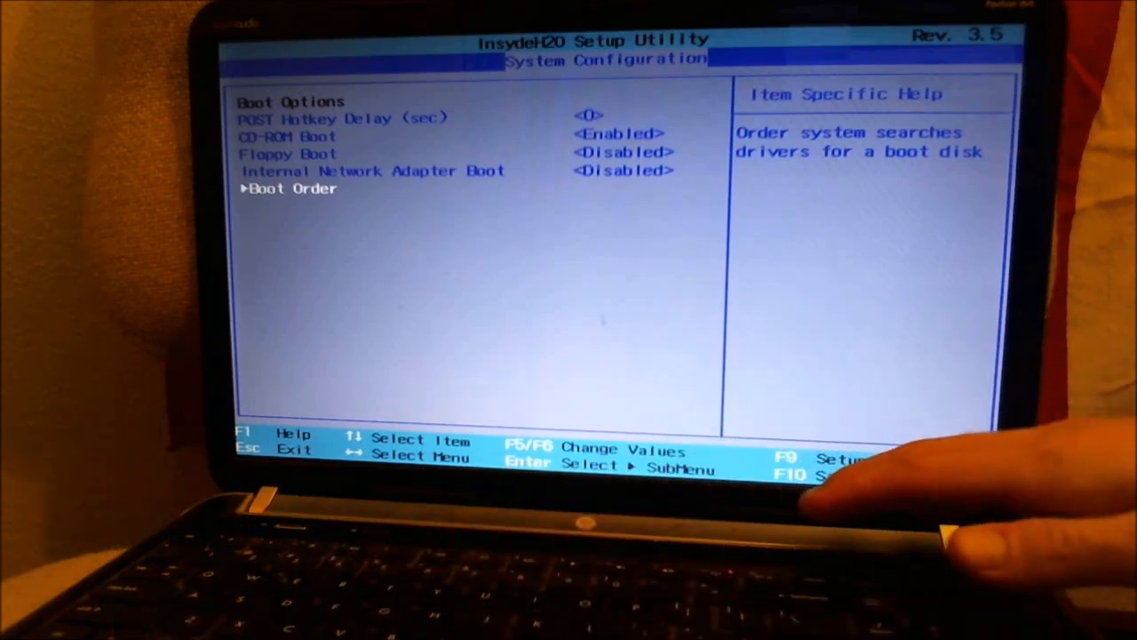
{"action": "key", "text": "F10"}
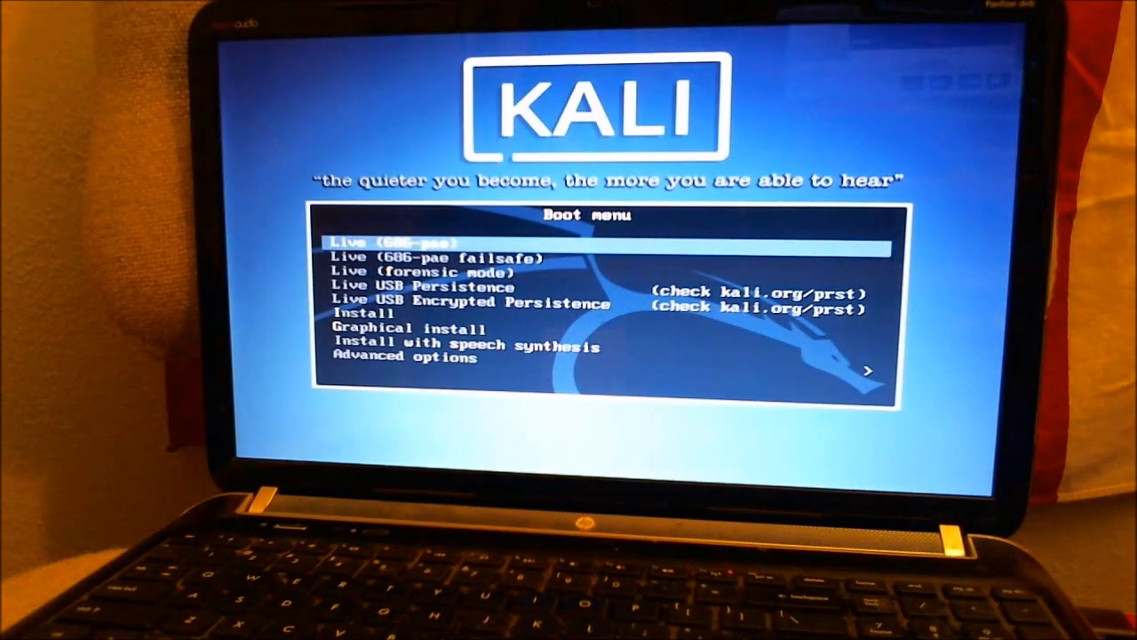
Pick Live (686-pae) from the Kali boot menu and wait for the desktop
{"action": "key", "text": "down"}
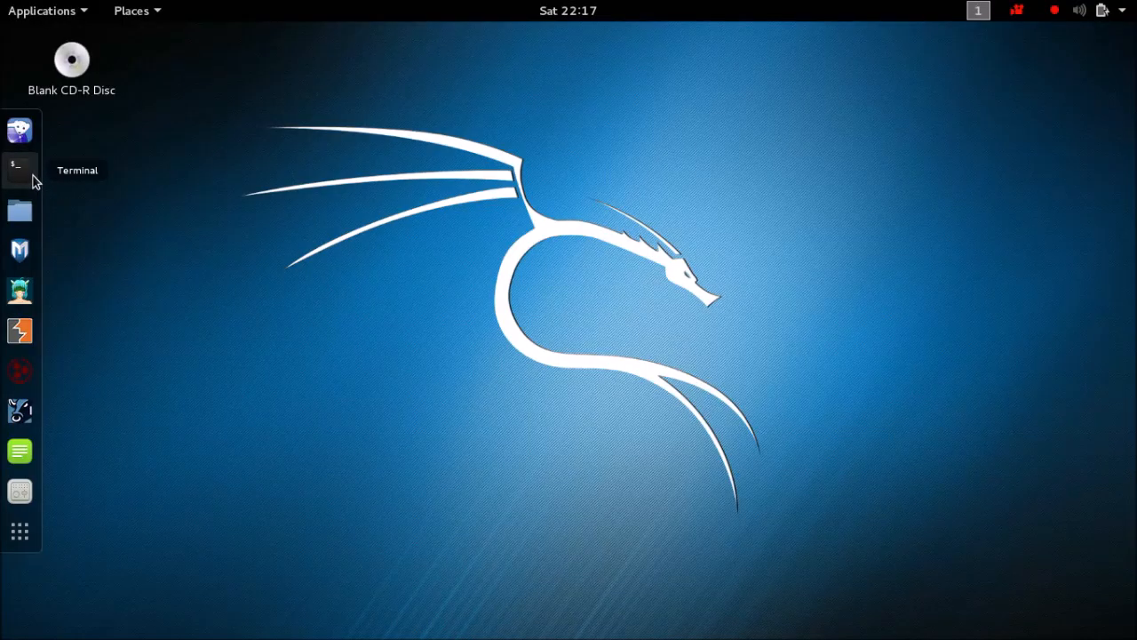
Launch Wifite from a terminal to scan for nearby Wi-Fi networks
{"action": "left_click", "coordinate": [18, 169]}
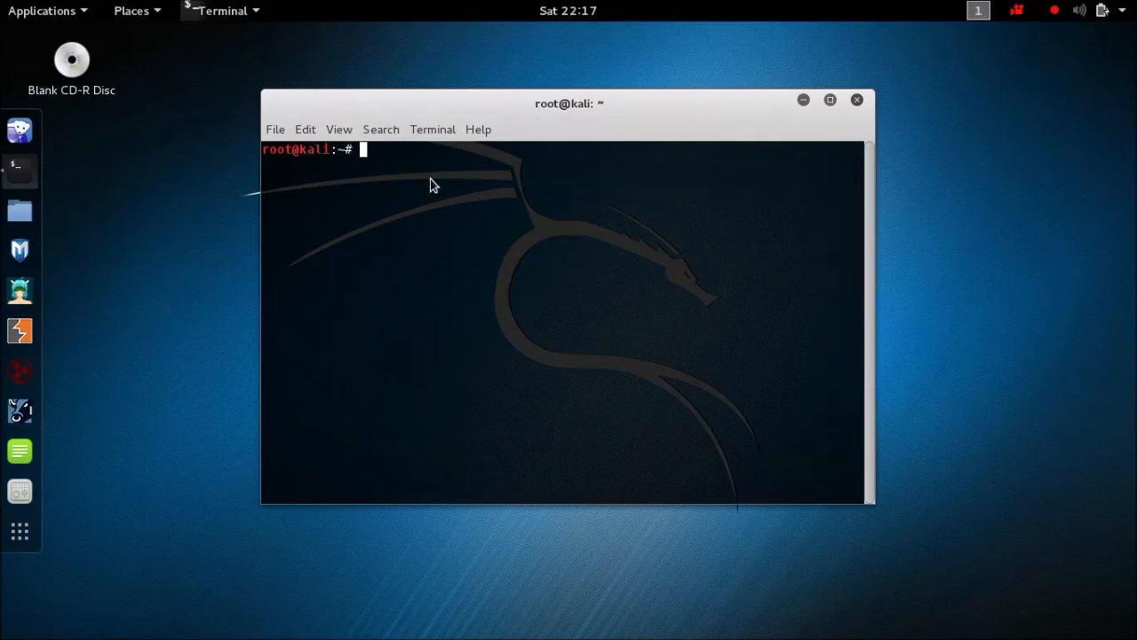
{"action": "type", "text": "wif"}
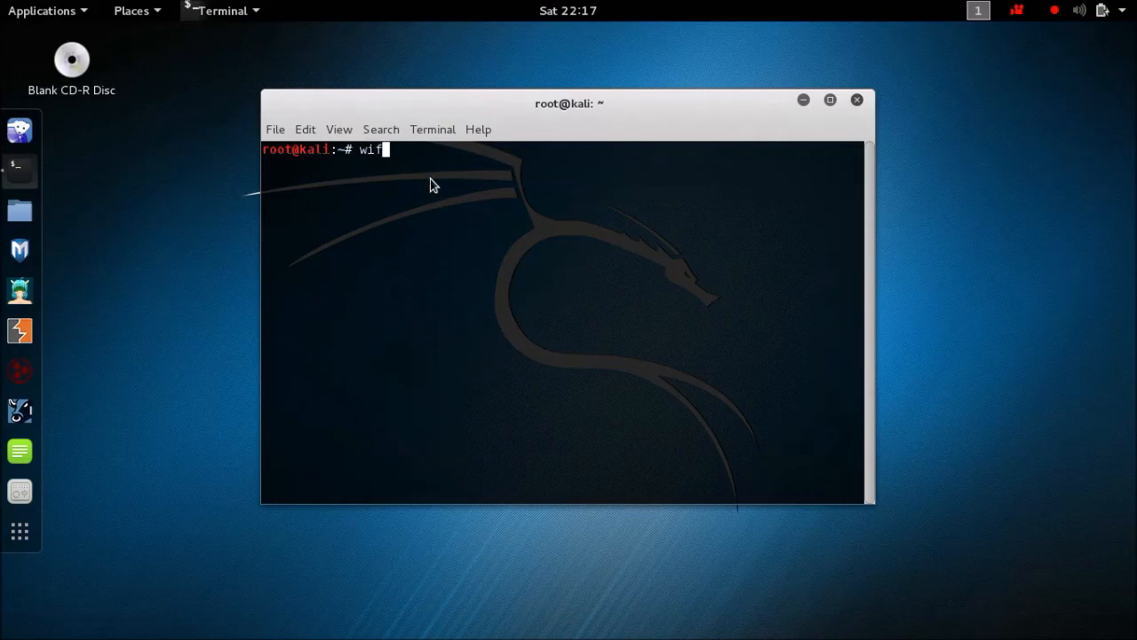
{"action": "type", "text": "te"}
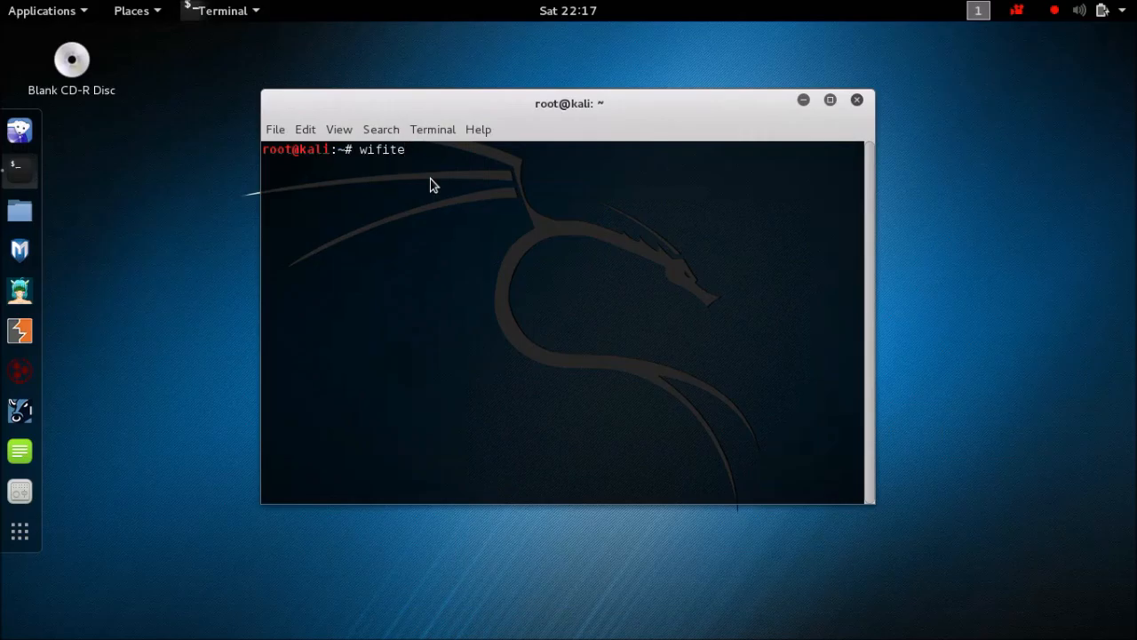
{"action": "key", "text": "Return"}
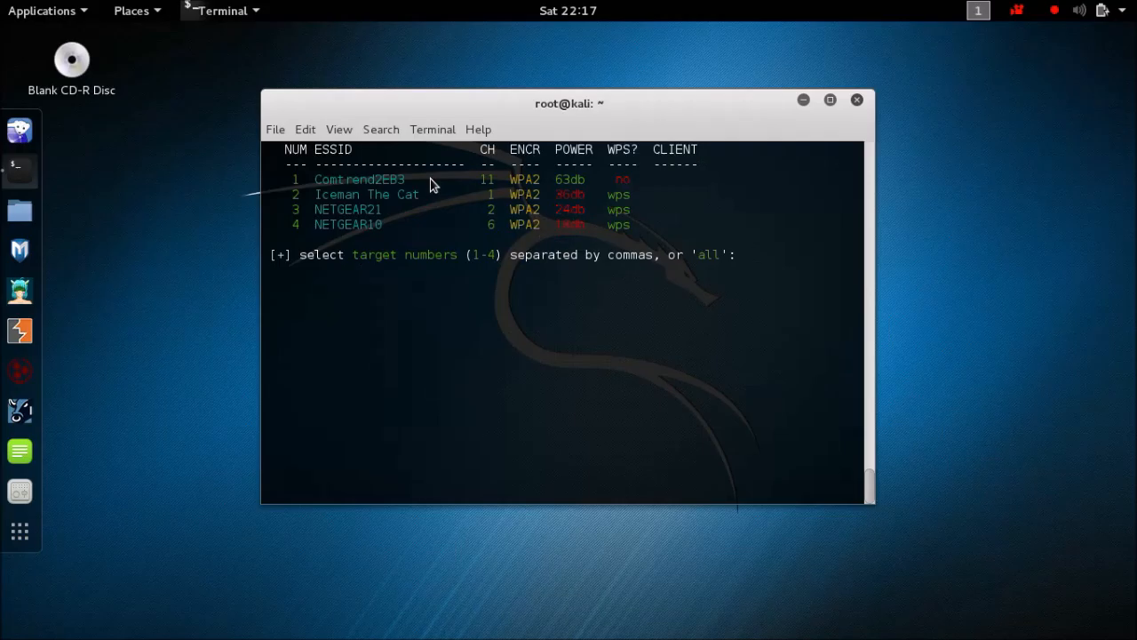
Select target 2, Iceman The Cat, to begin the WPS attack
{"action": "type", "text": "2"}
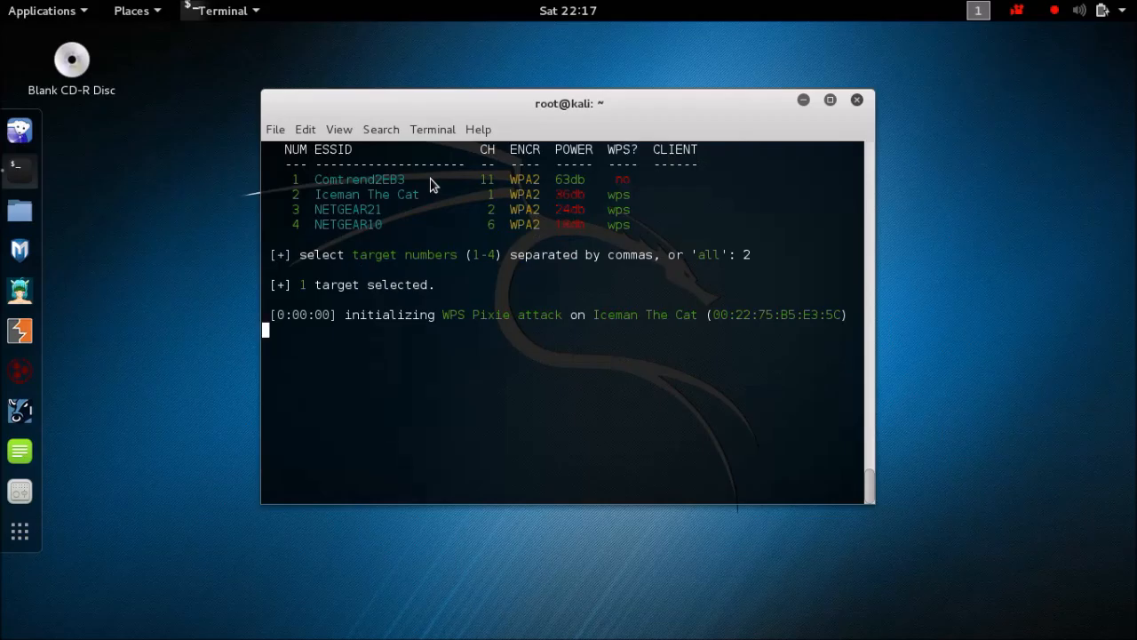
{"action": "key", "text": "ctrl+c"}
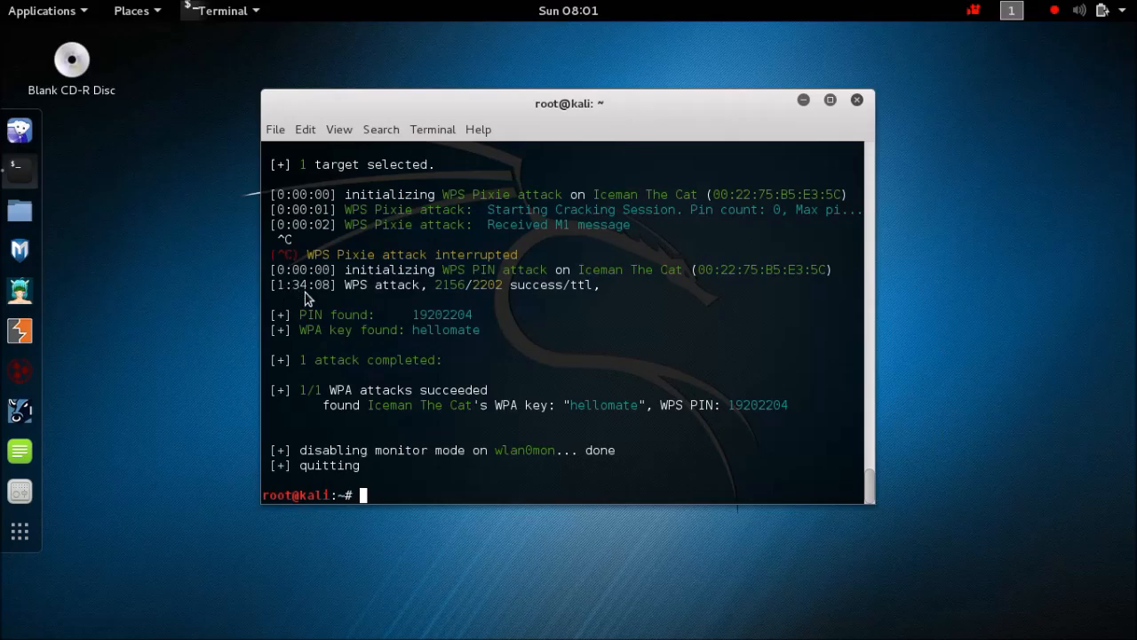
{"action": "mouse_move", "coordinate": [299, 299]}
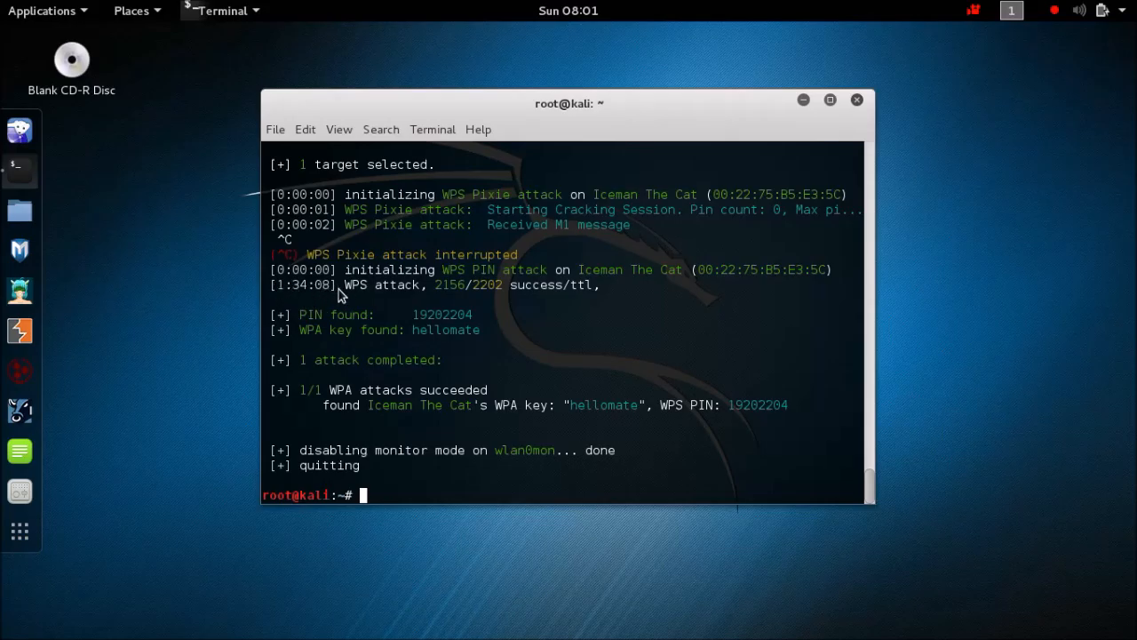
{"action": "mouse_move", "coordinate": [504, 331]}
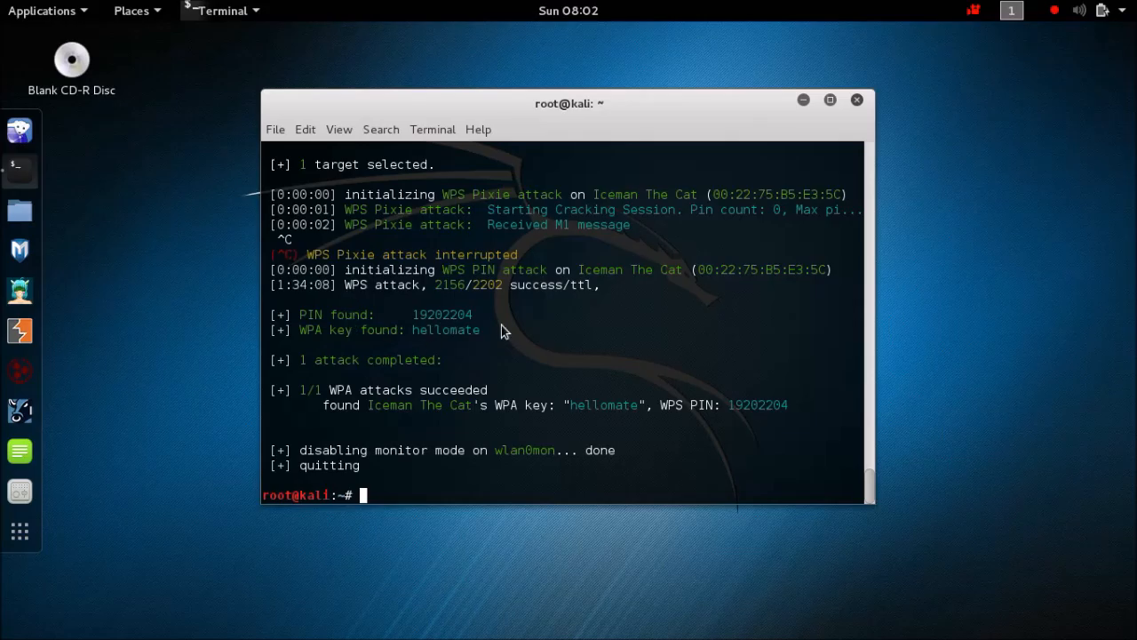
{"action": "mouse_move", "coordinate": [555, 412]}
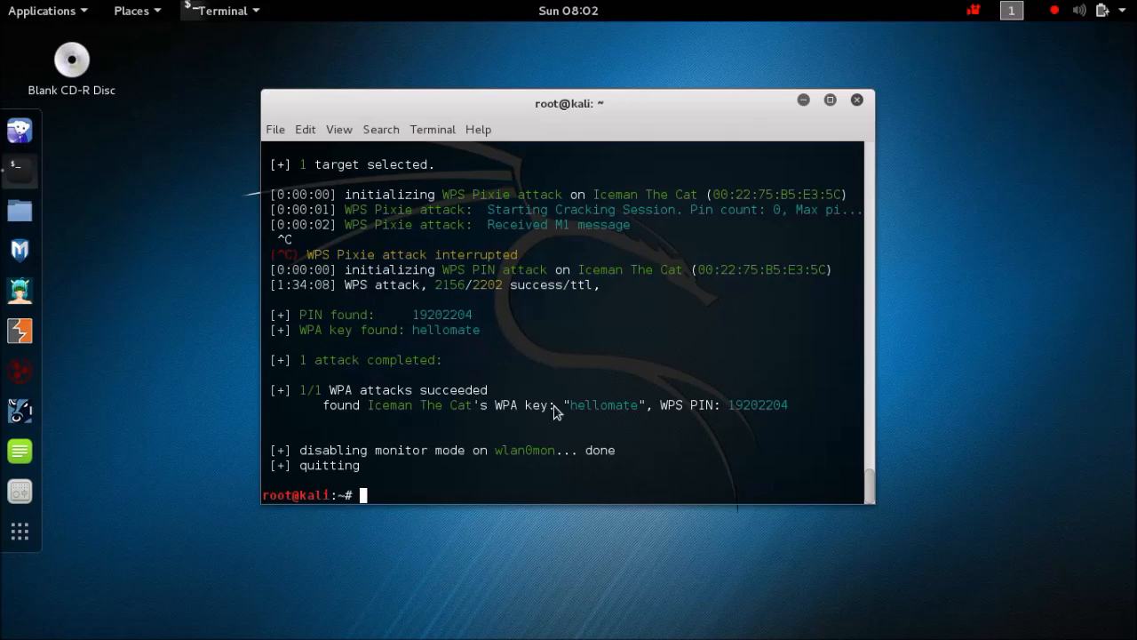
{"action": "mouse_move", "coordinate": [793, 402]}
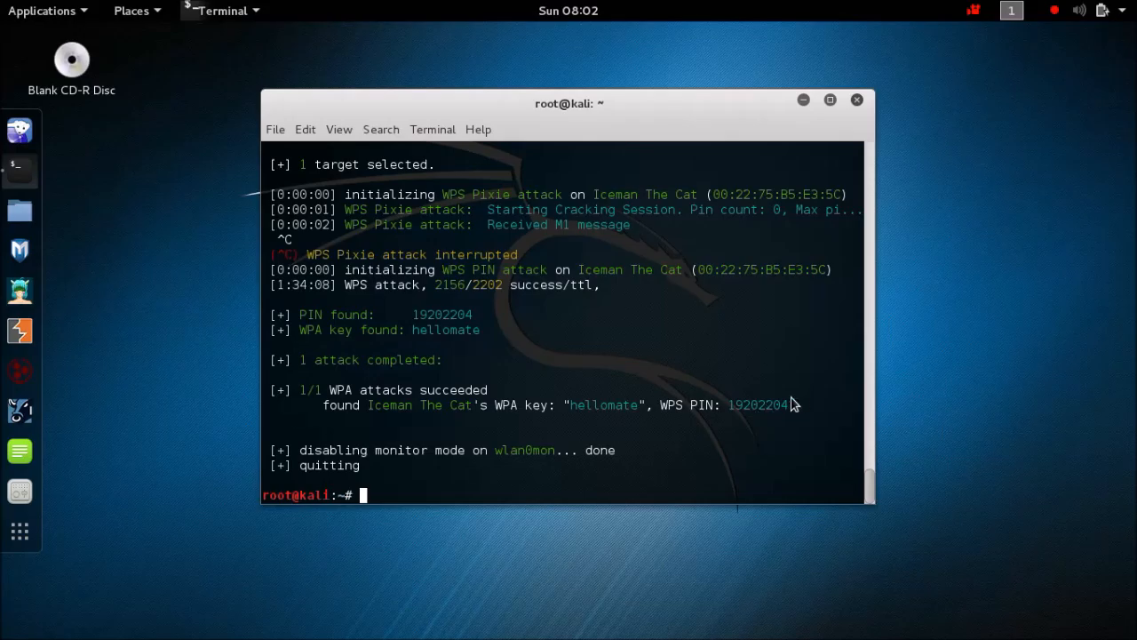
{"action": "mouse_move", "coordinate": [1084, 462]}
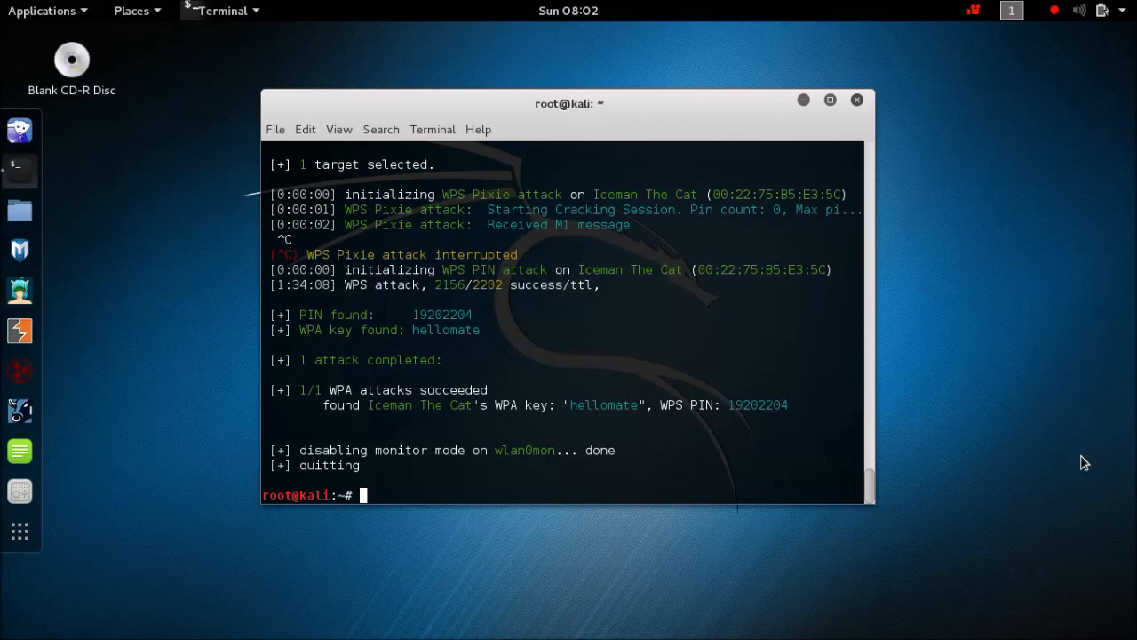
{"action": "mouse_move", "coordinate": [309, 476]}
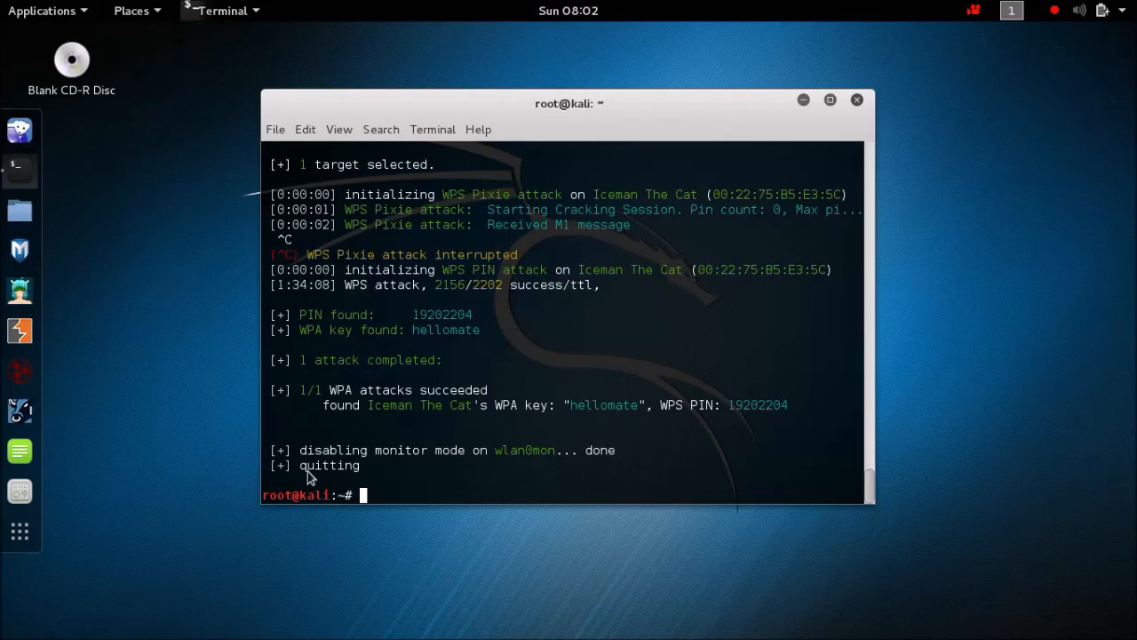
{"action": "mouse_move", "coordinate": [1002, 20]}
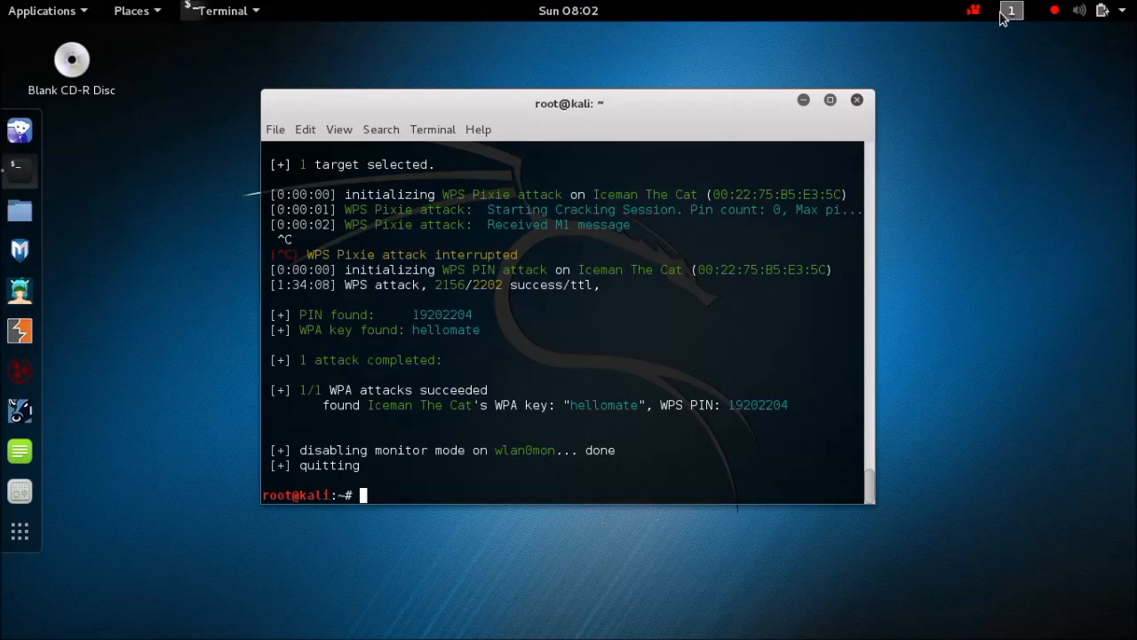
Enter target 2 (Iceman The Cat) and let the WPS Pixie attack finish
{"action": "left_click", "coordinate": [973, 9]}
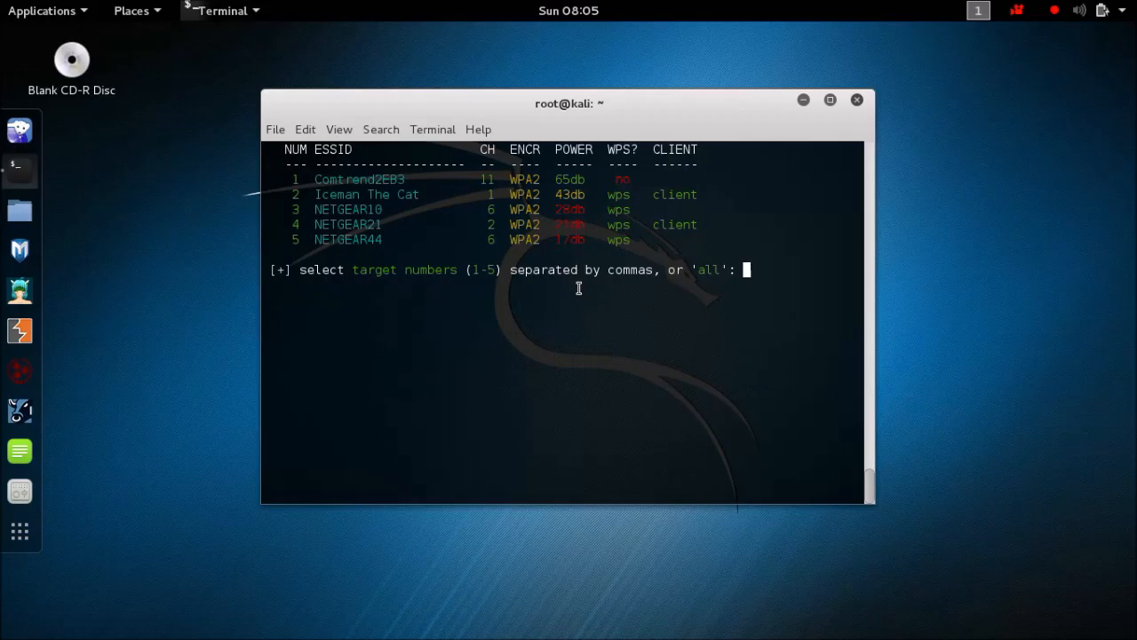
{"action": "type", "text": "2"}
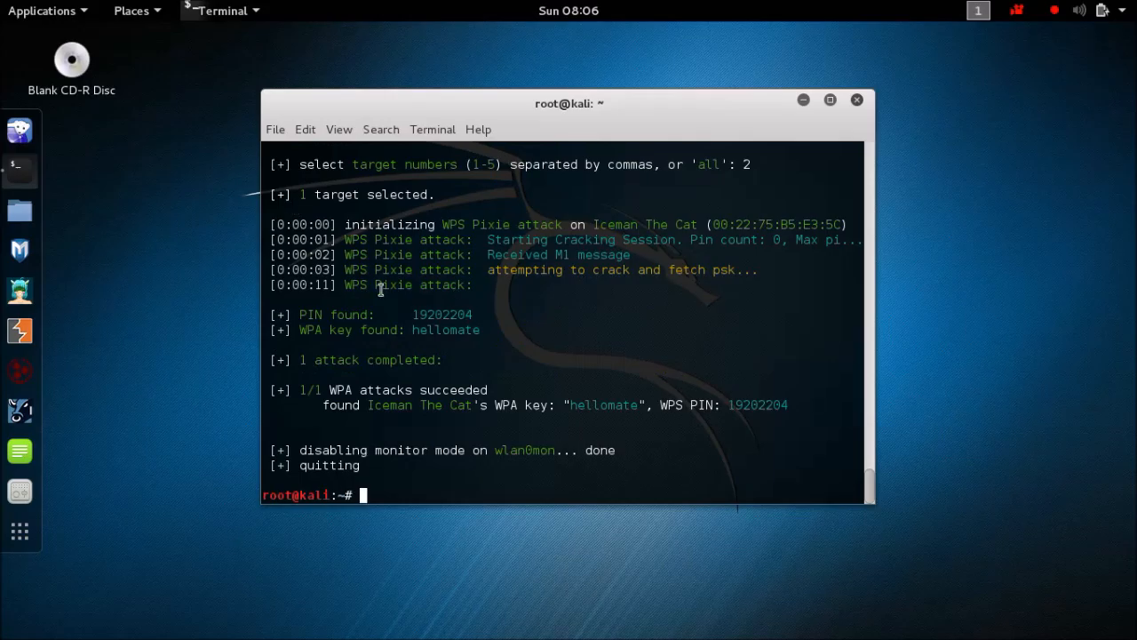
{"action": "mouse_move", "coordinate": [417, 249]}
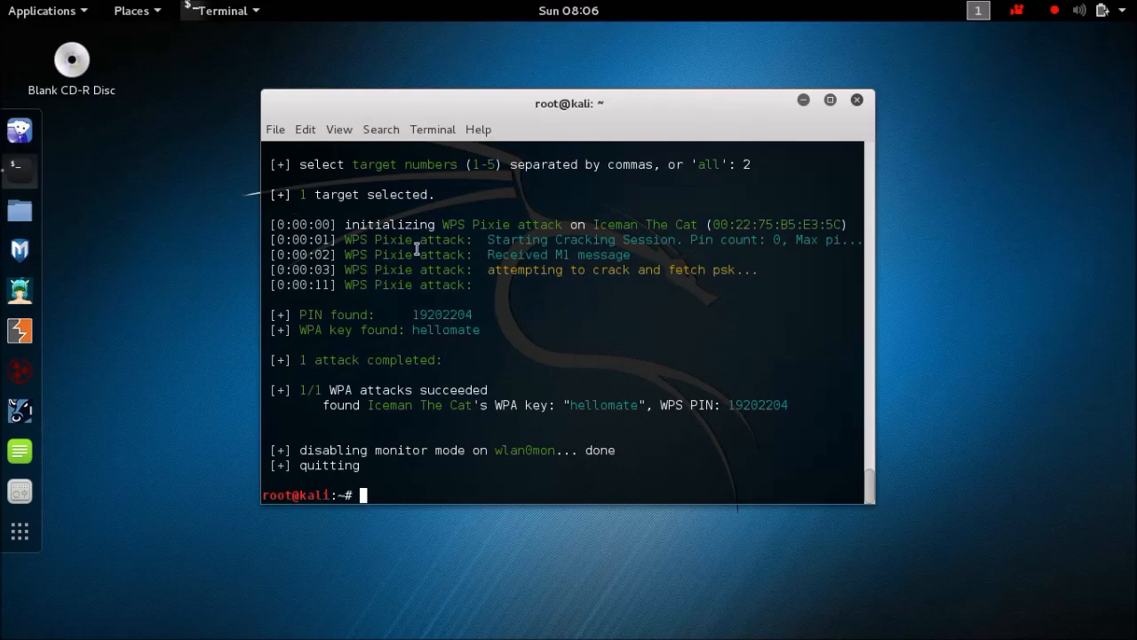